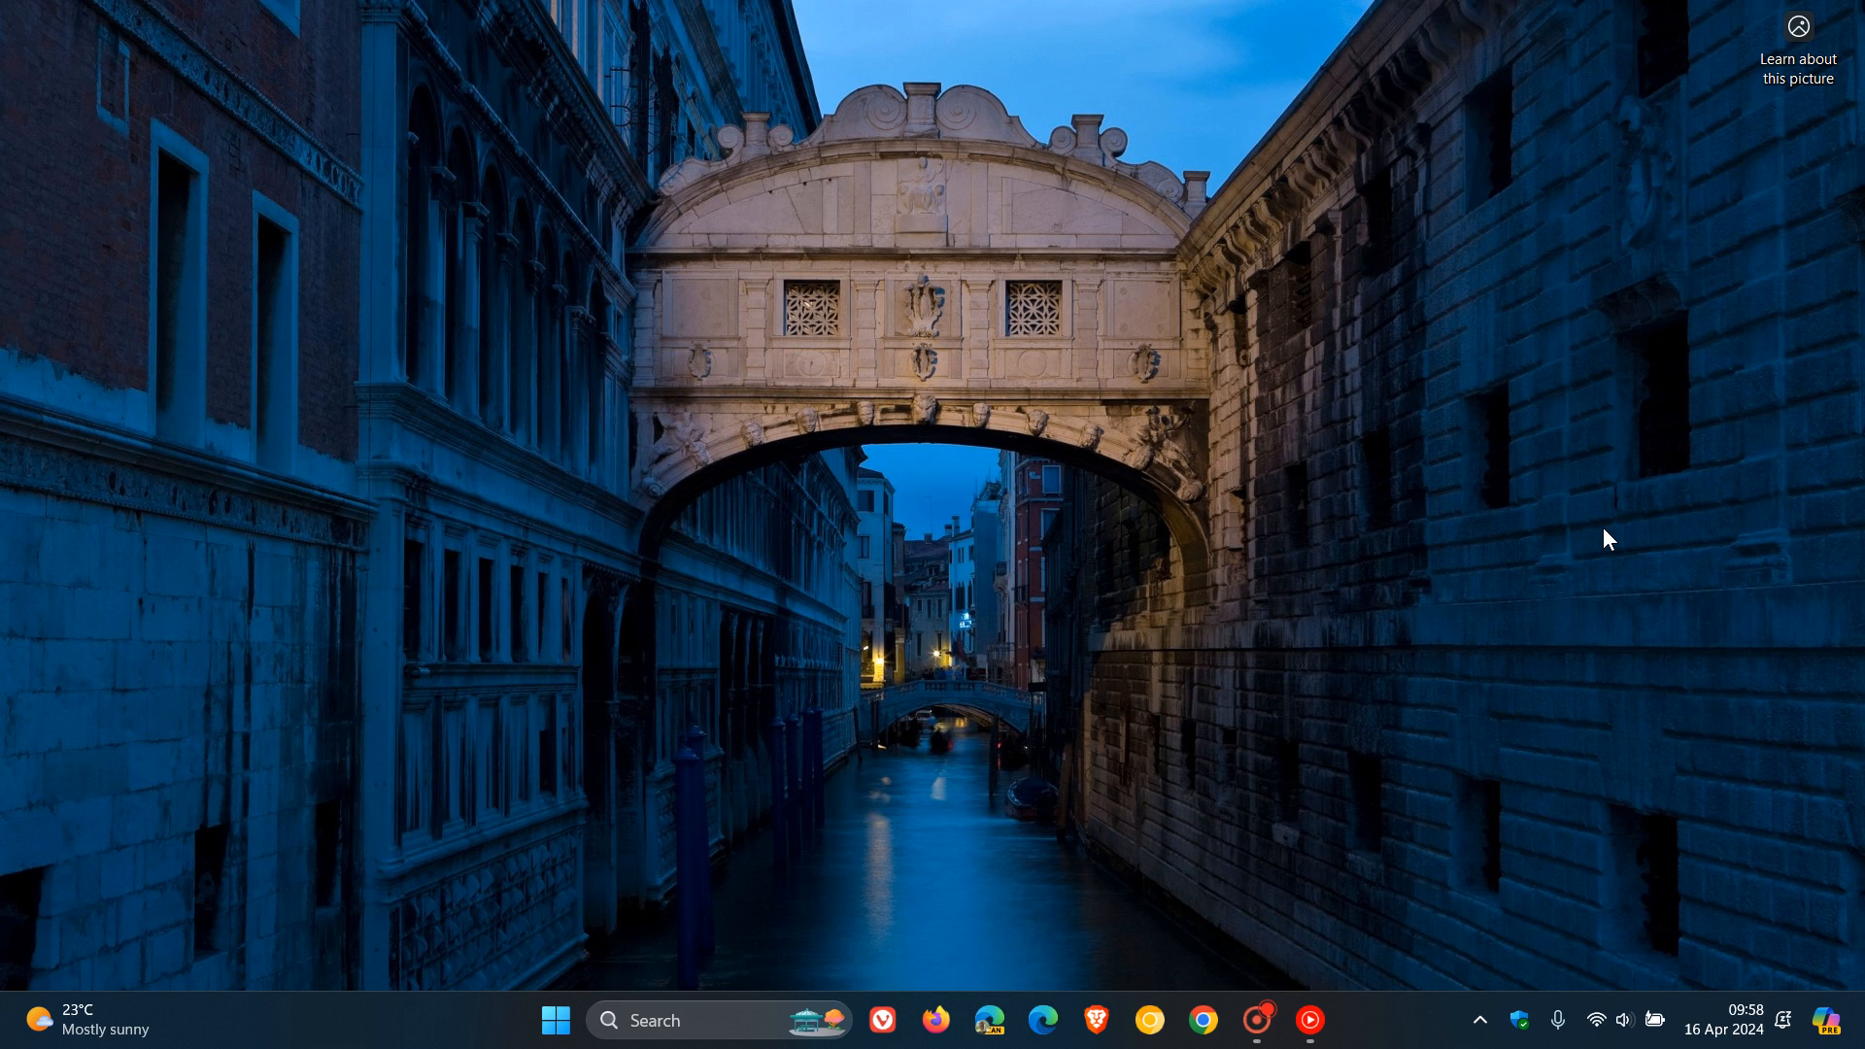
# - Launch Microsoft Store from the Start menu's pinned apps
pyautogui.click(554, 1021)
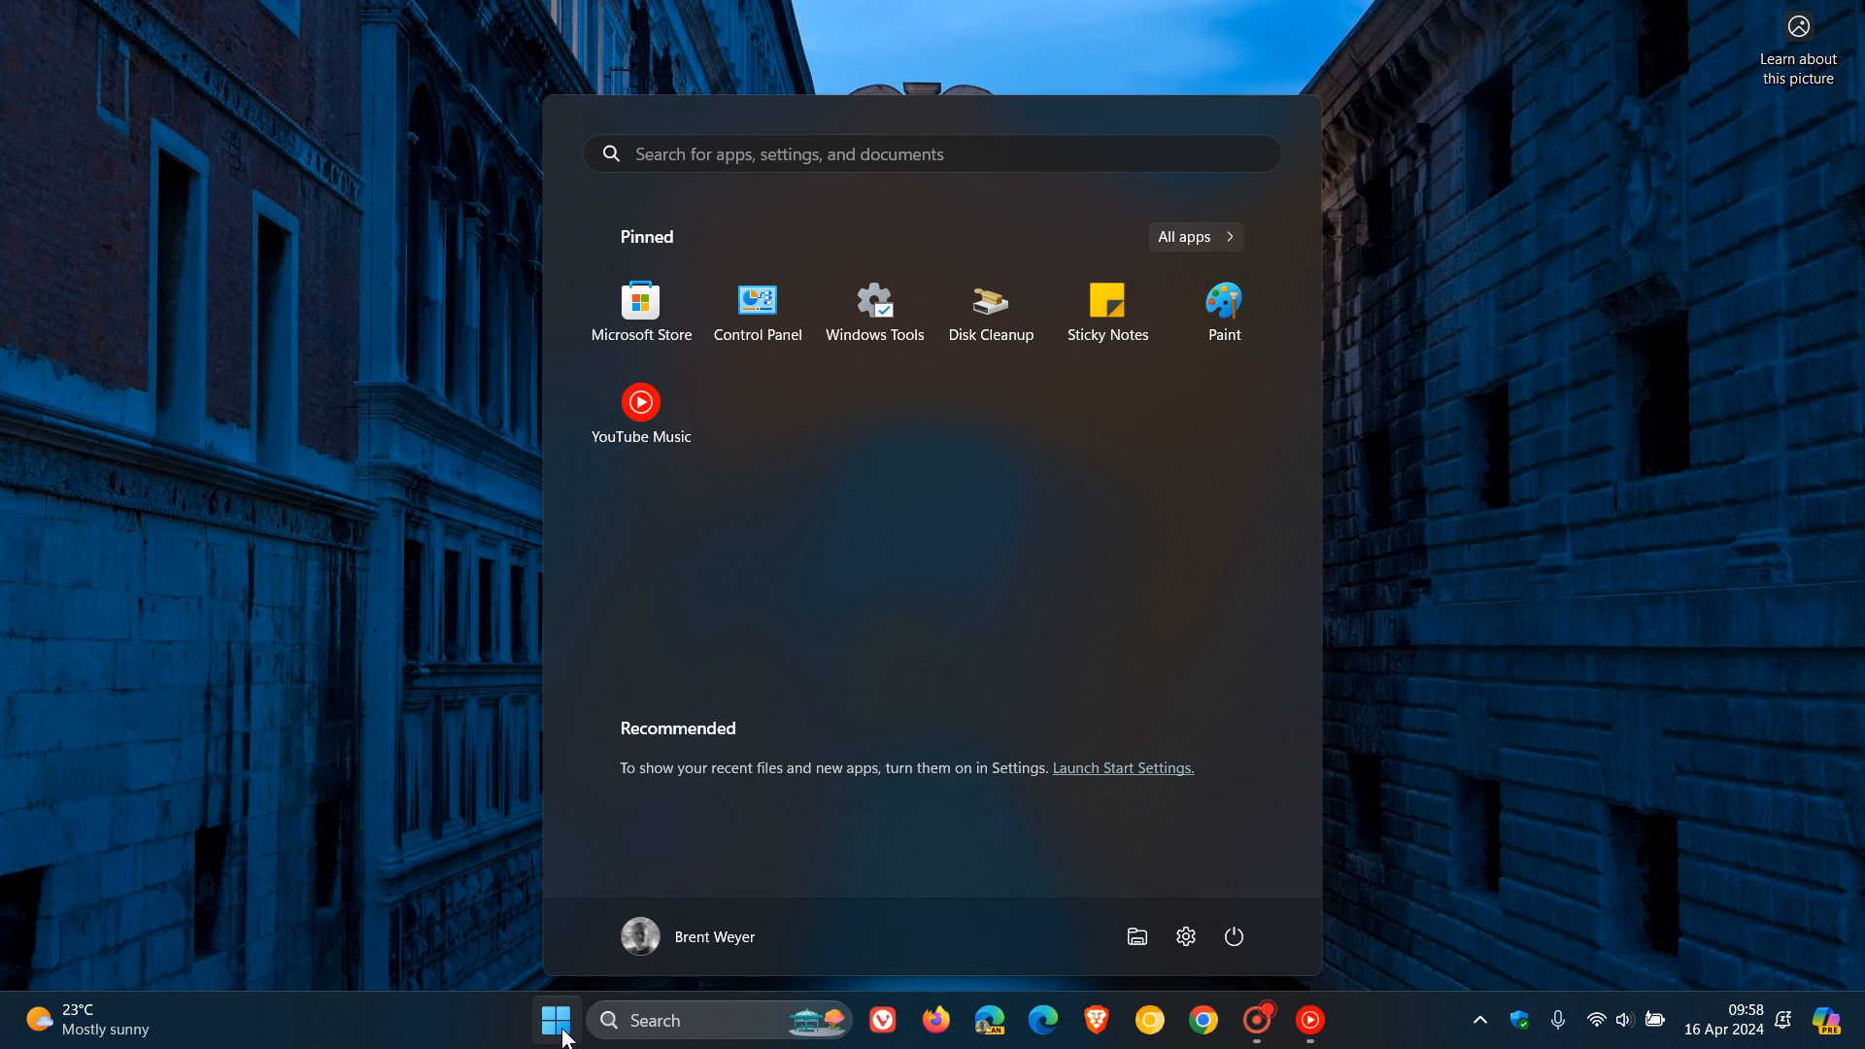
pyautogui.click(642, 302)
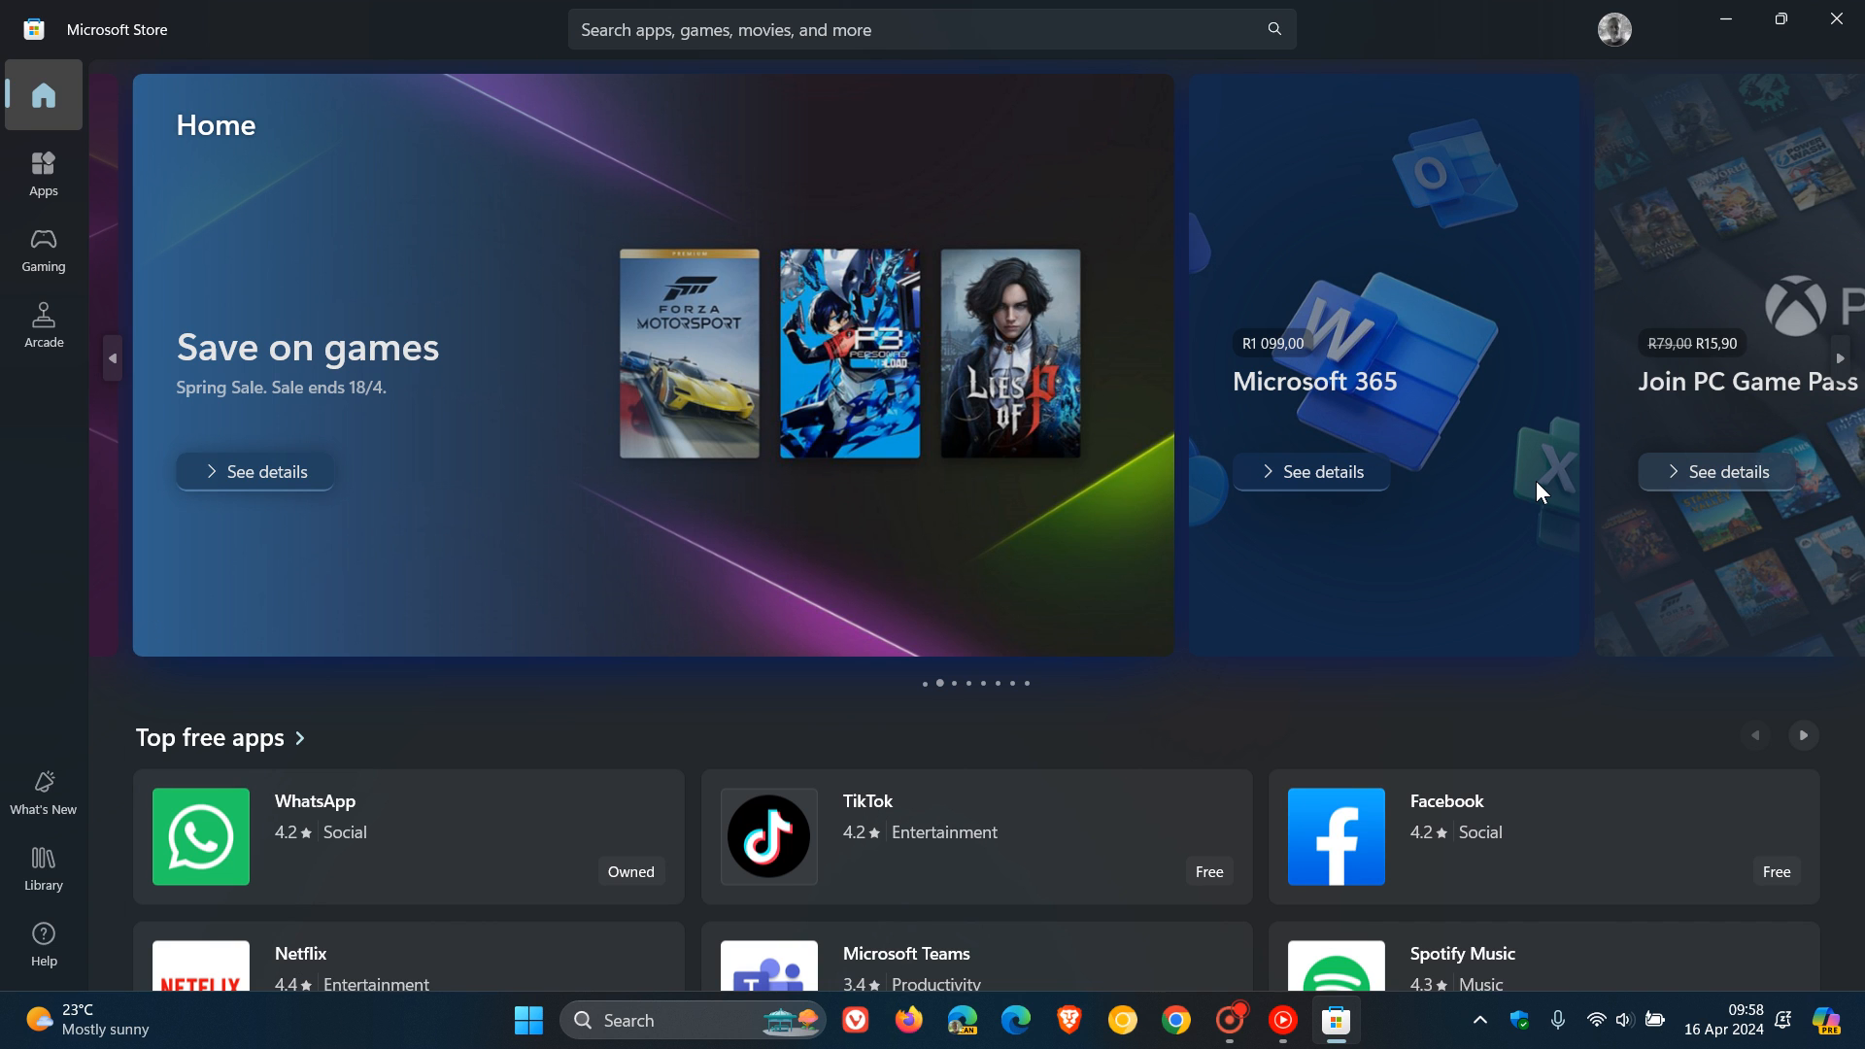
# - Show the Library of installed apps, then the account options from the profile picture
pyautogui.click(43, 865)
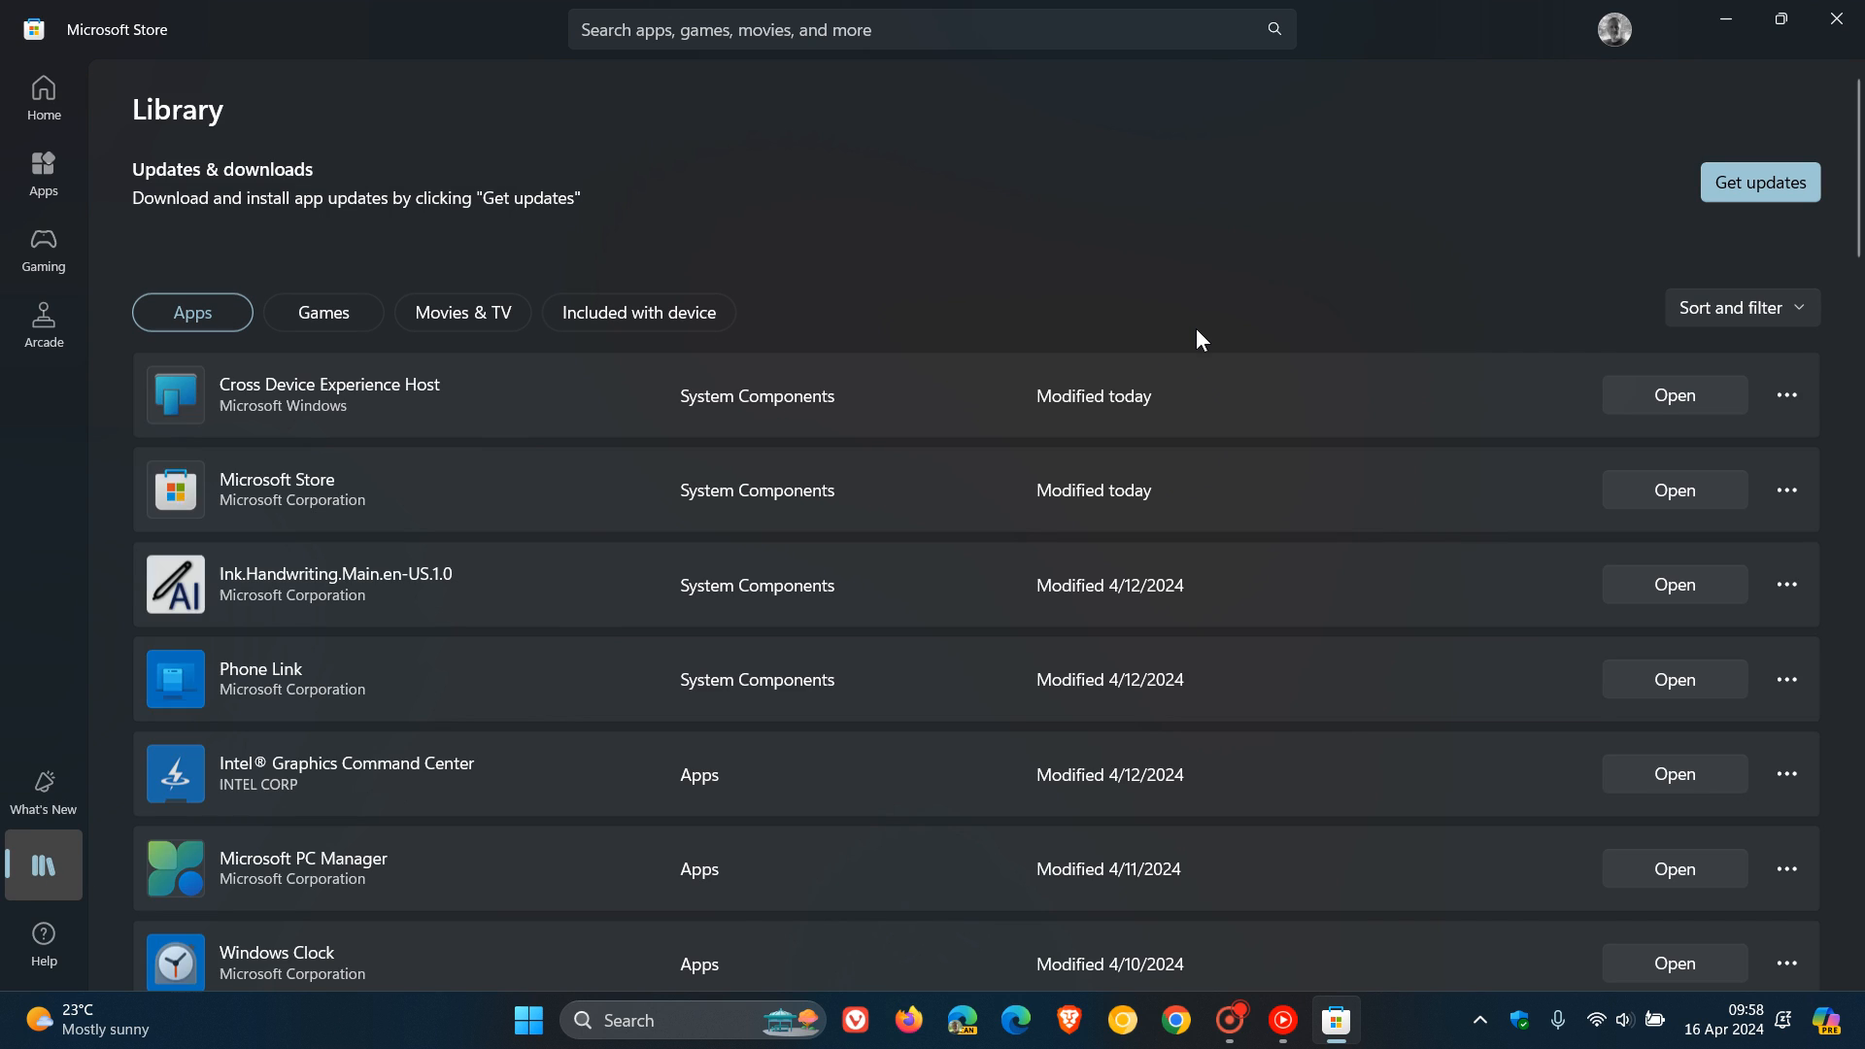
pyautogui.moveTo(961, 491)
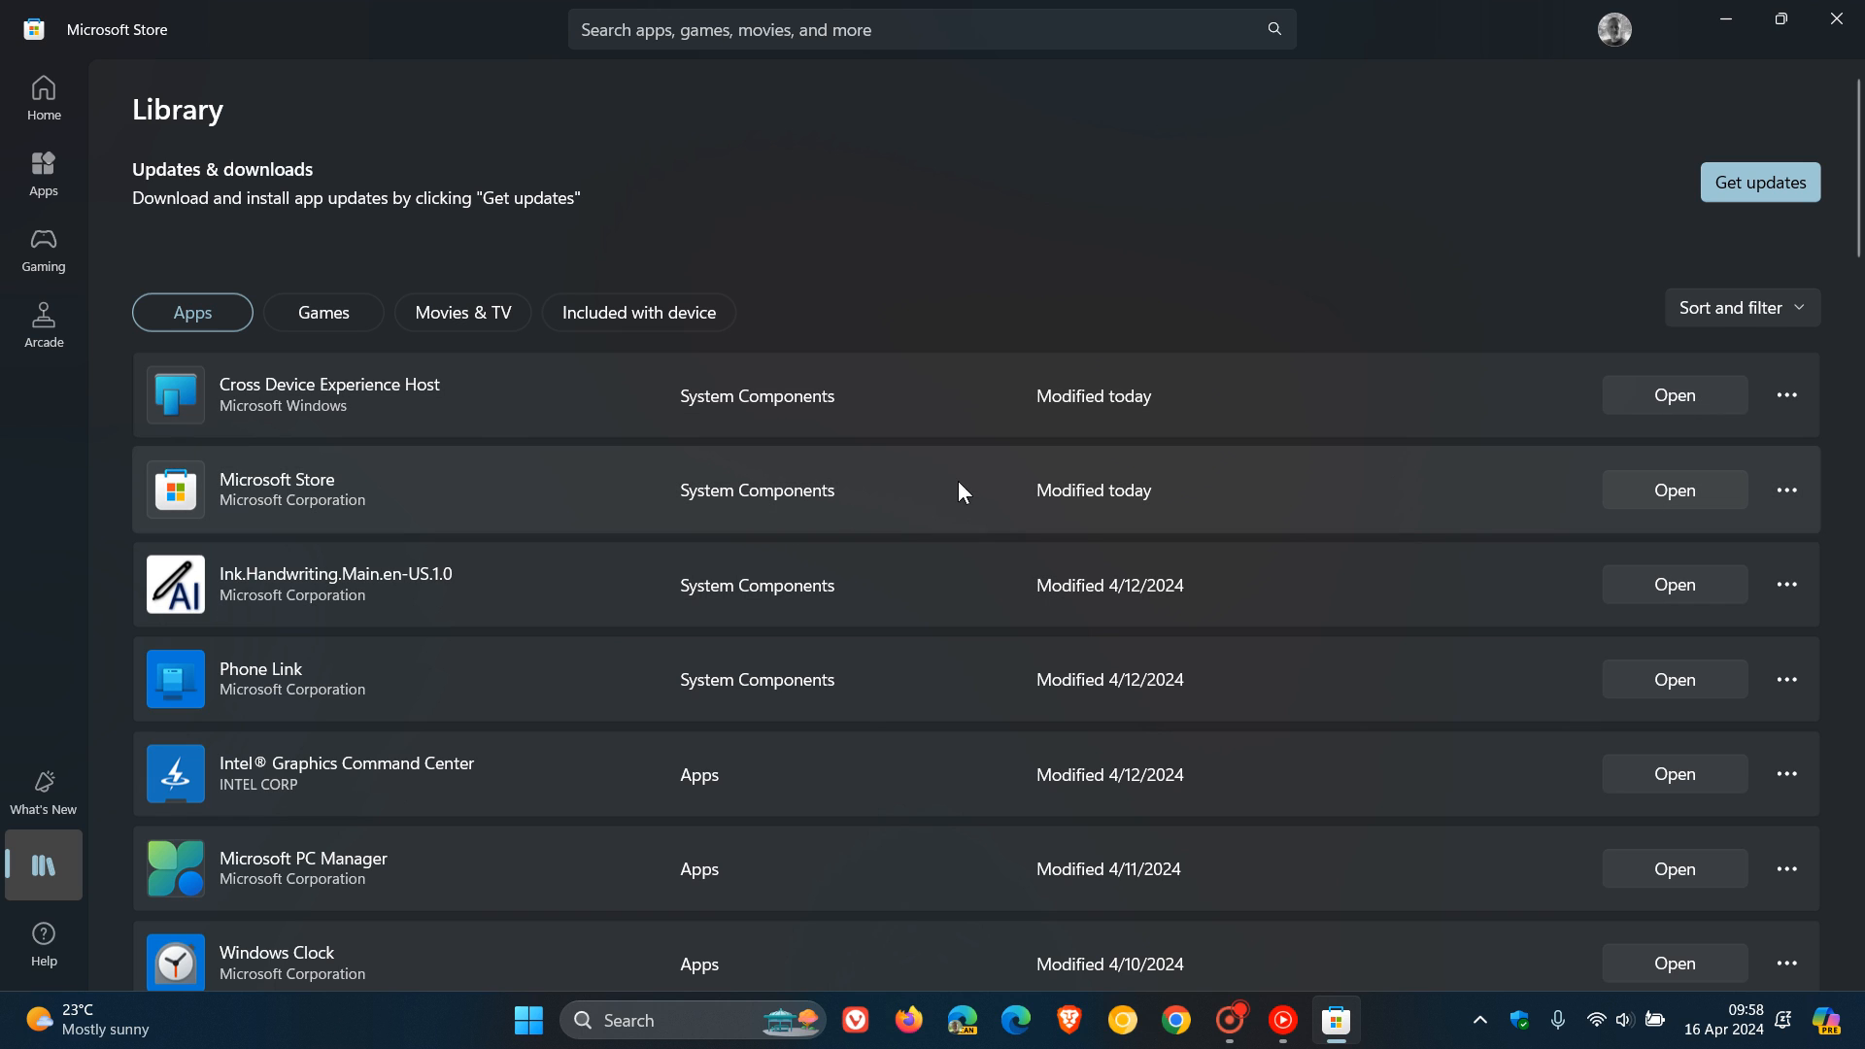
pyautogui.moveTo(1172, 494)
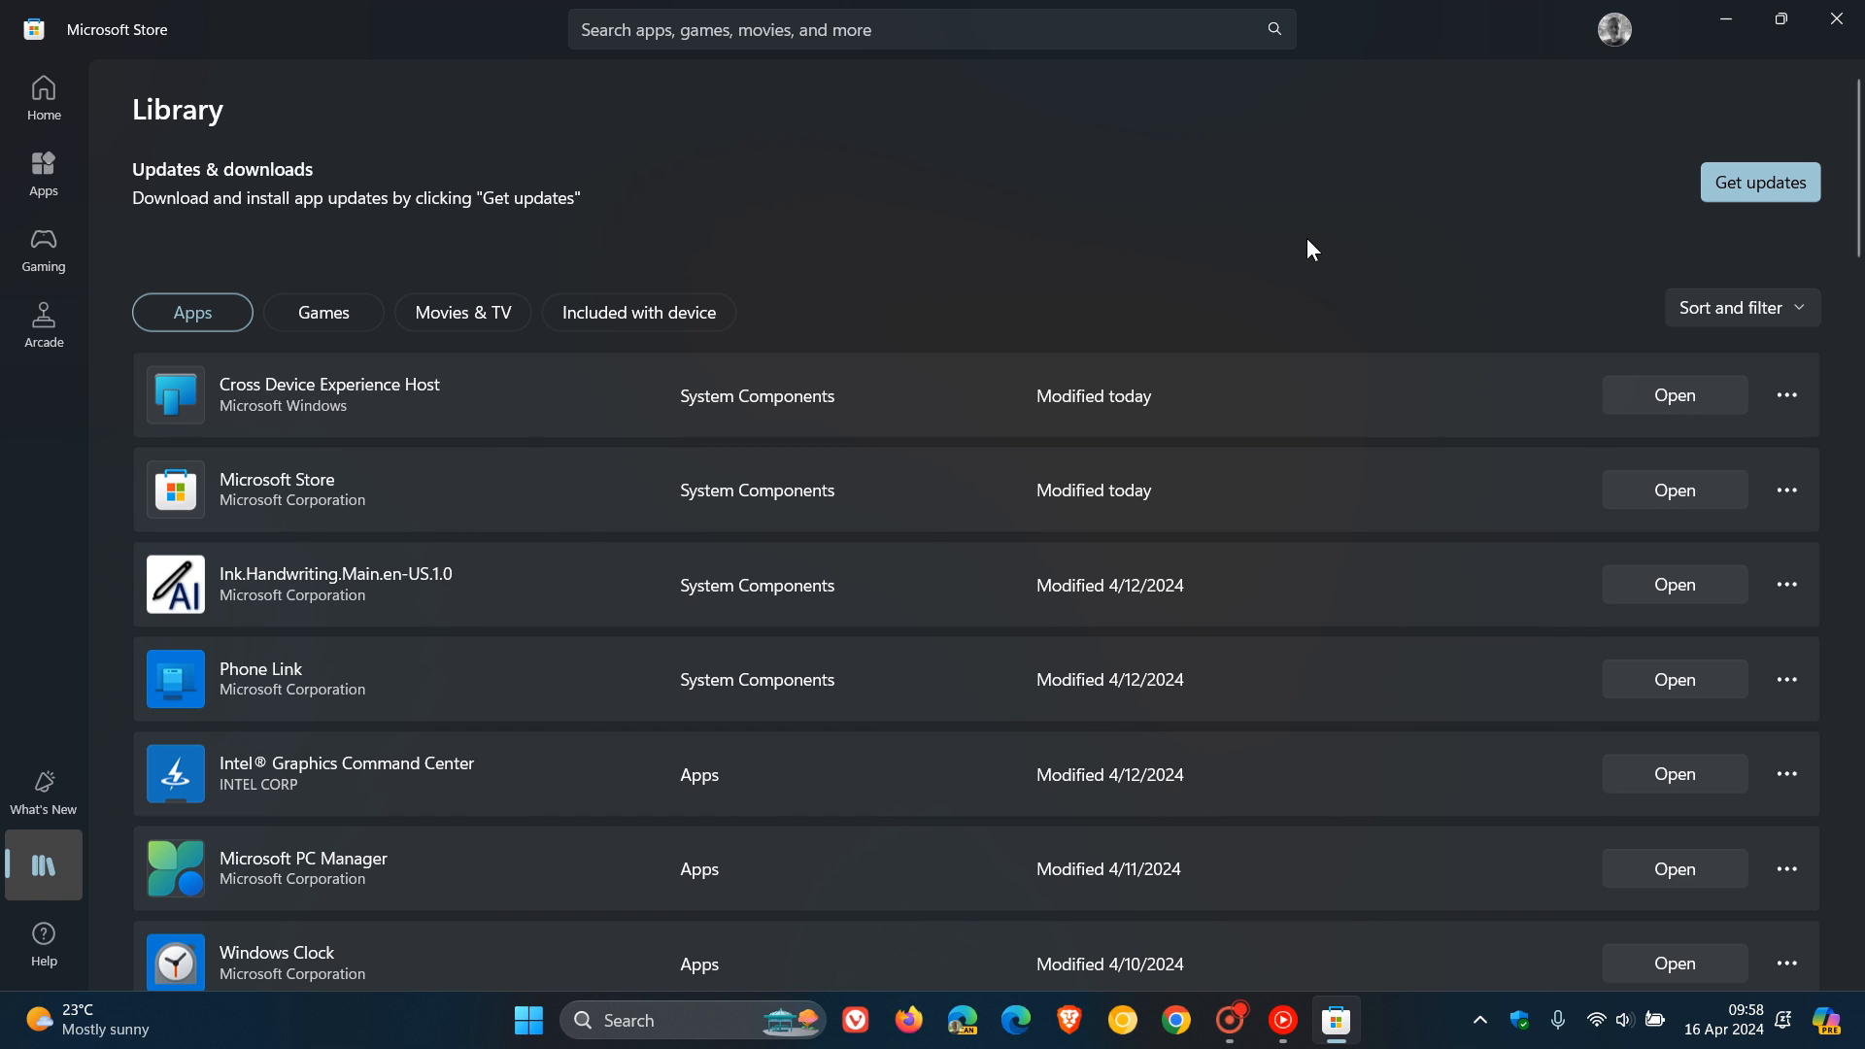
pyautogui.click(1612, 28)
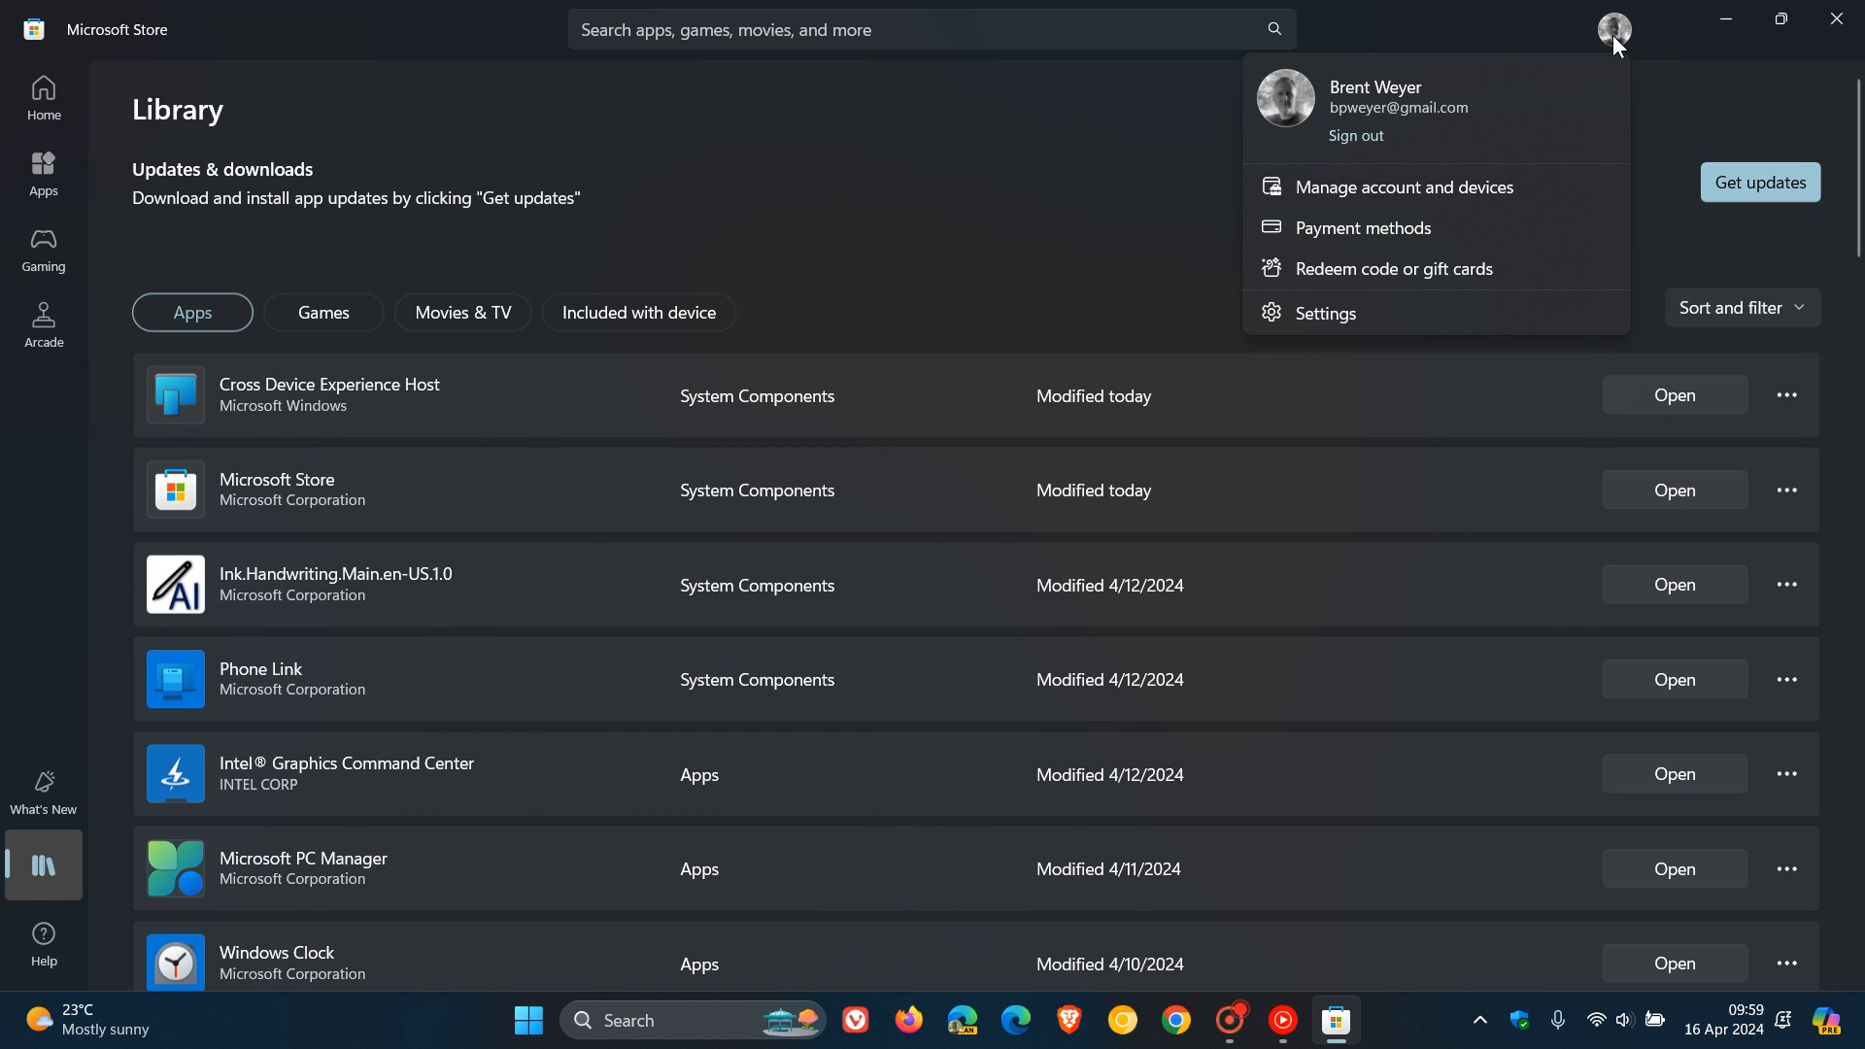
# - Check the store version 22403.1401.2.0 in Settings, then return Home
pyautogui.click(1325, 313)
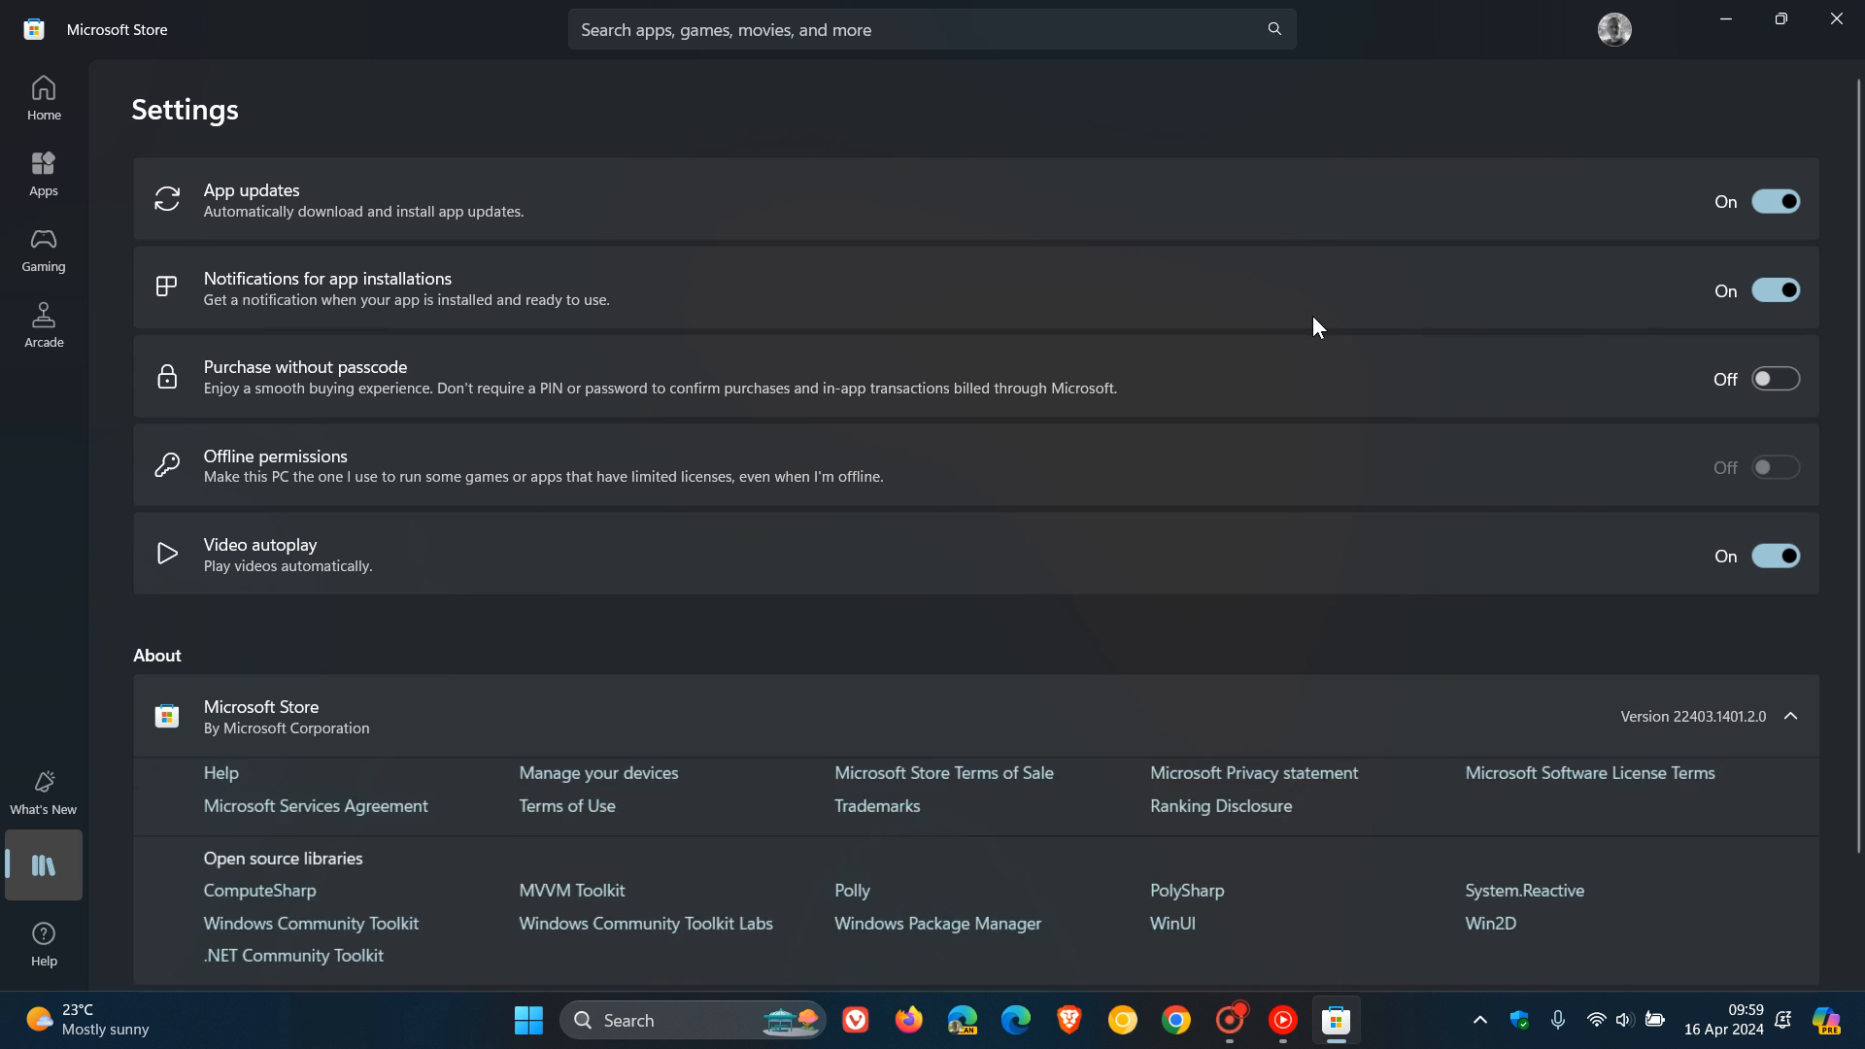
pyautogui.scroll(-3)
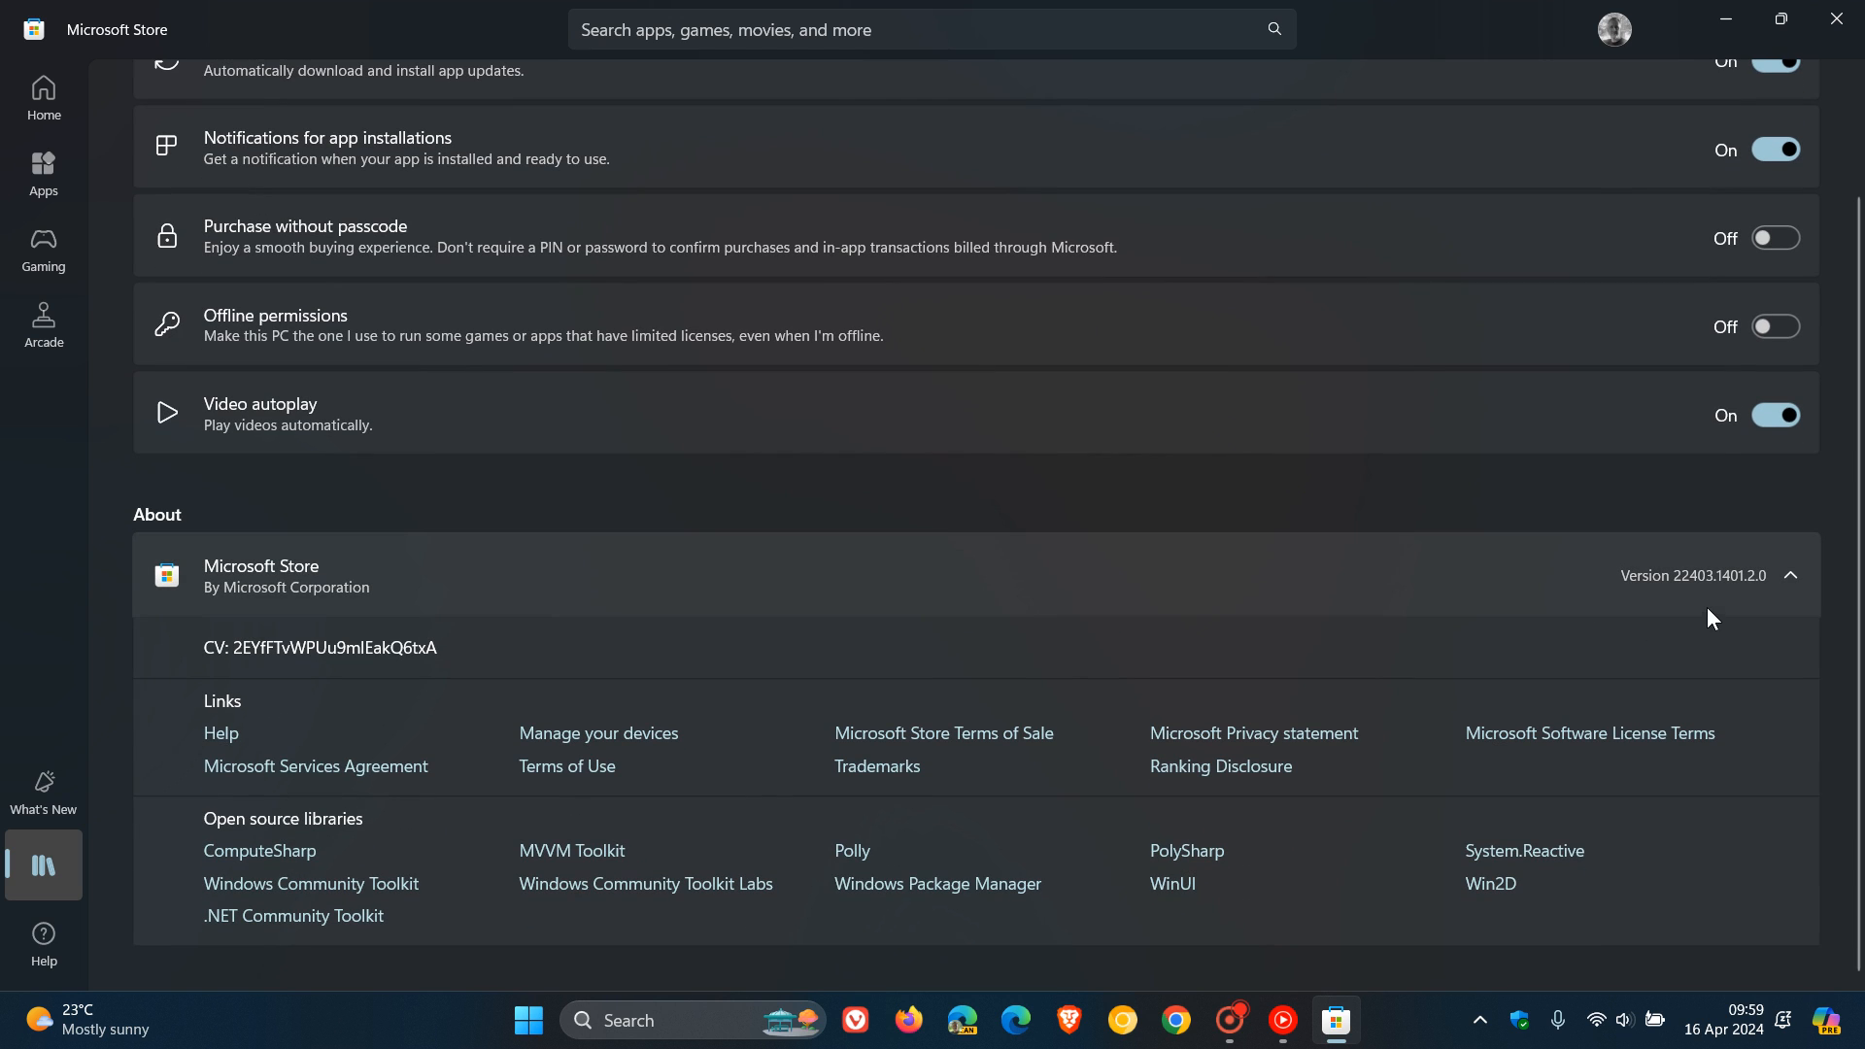
pyautogui.moveTo(1703, 618)
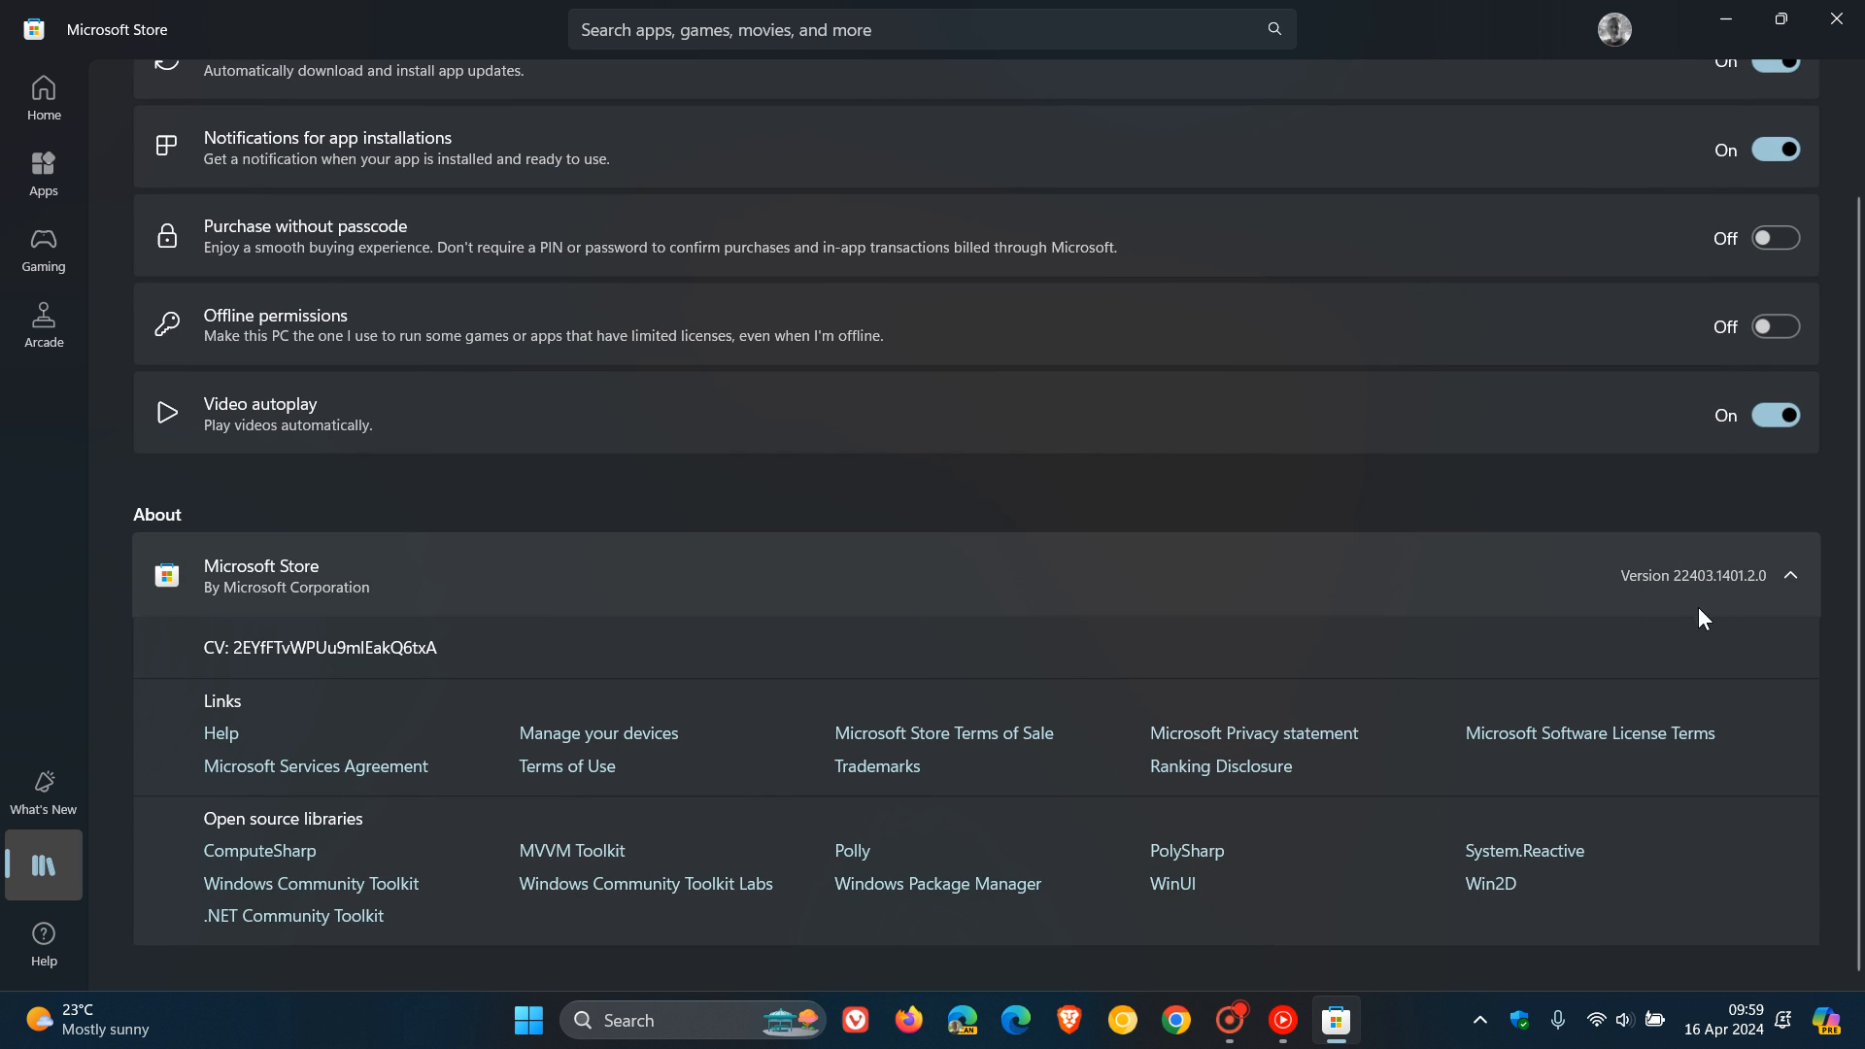
pyautogui.moveTo(1728, 611)
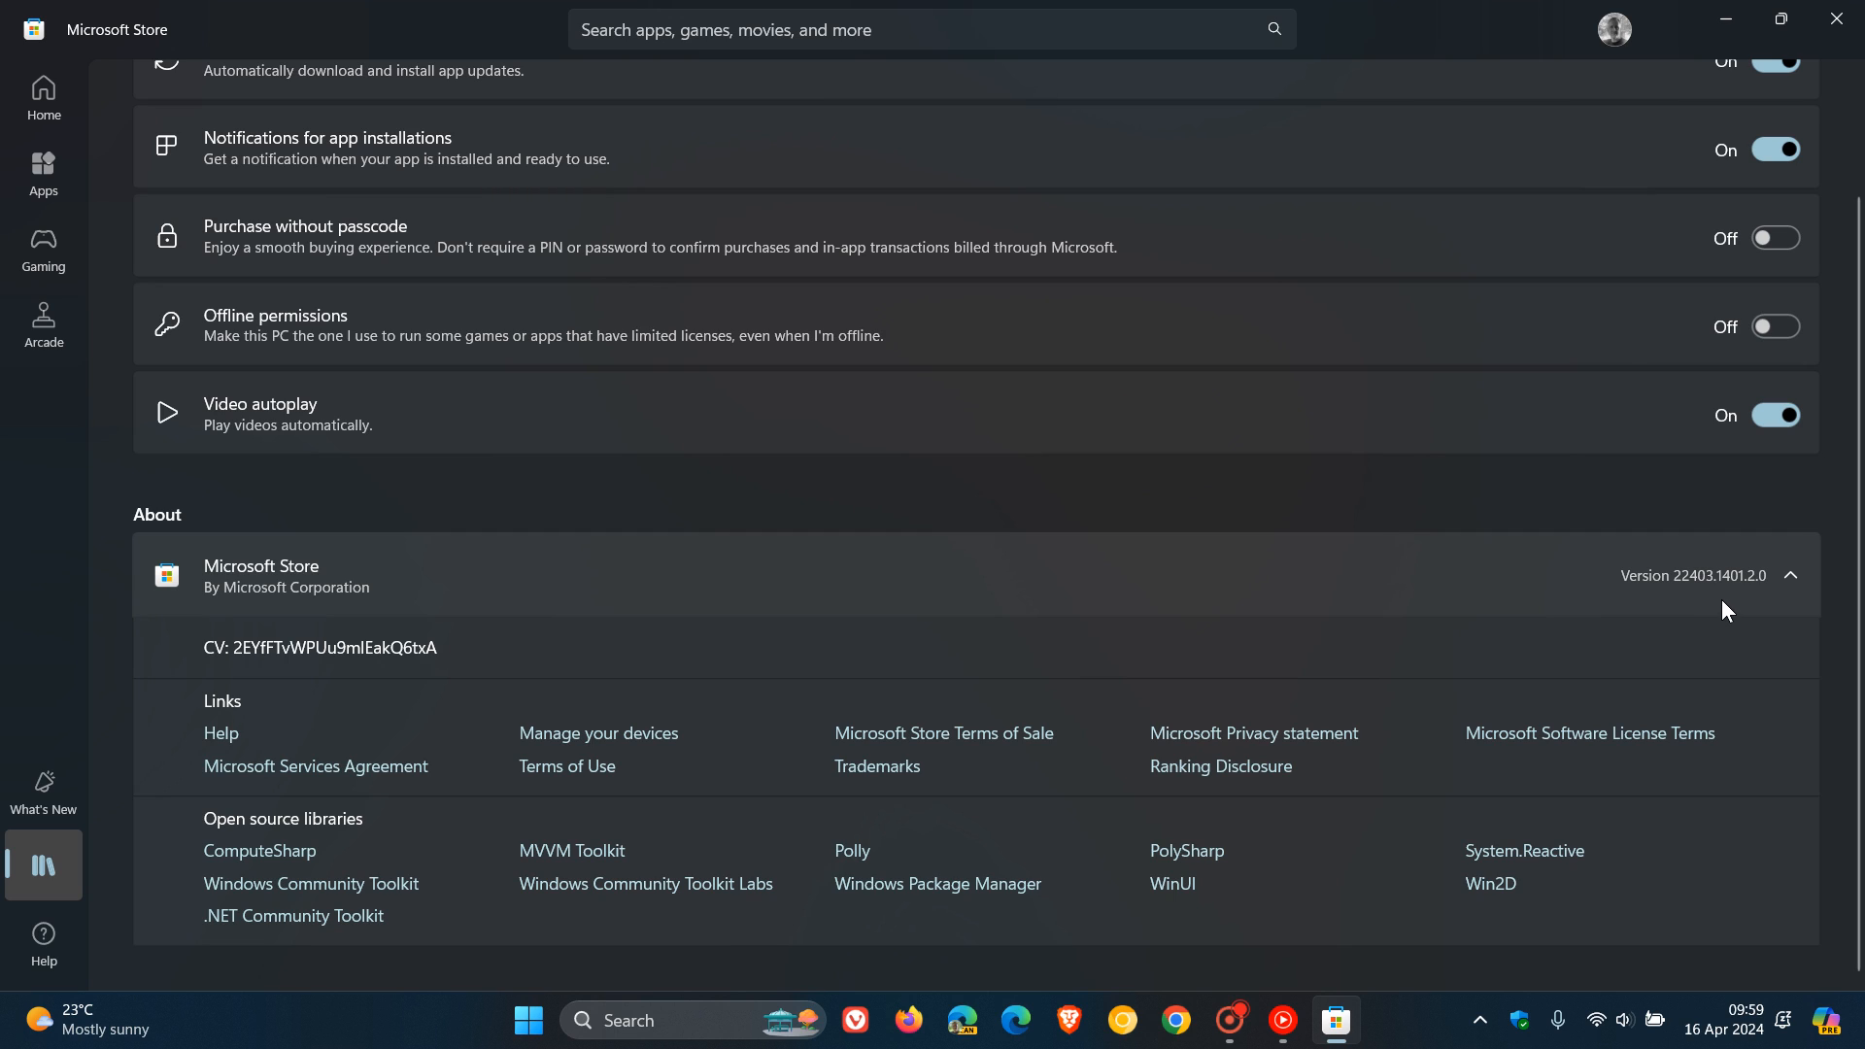
pyautogui.moveTo(1761, 614)
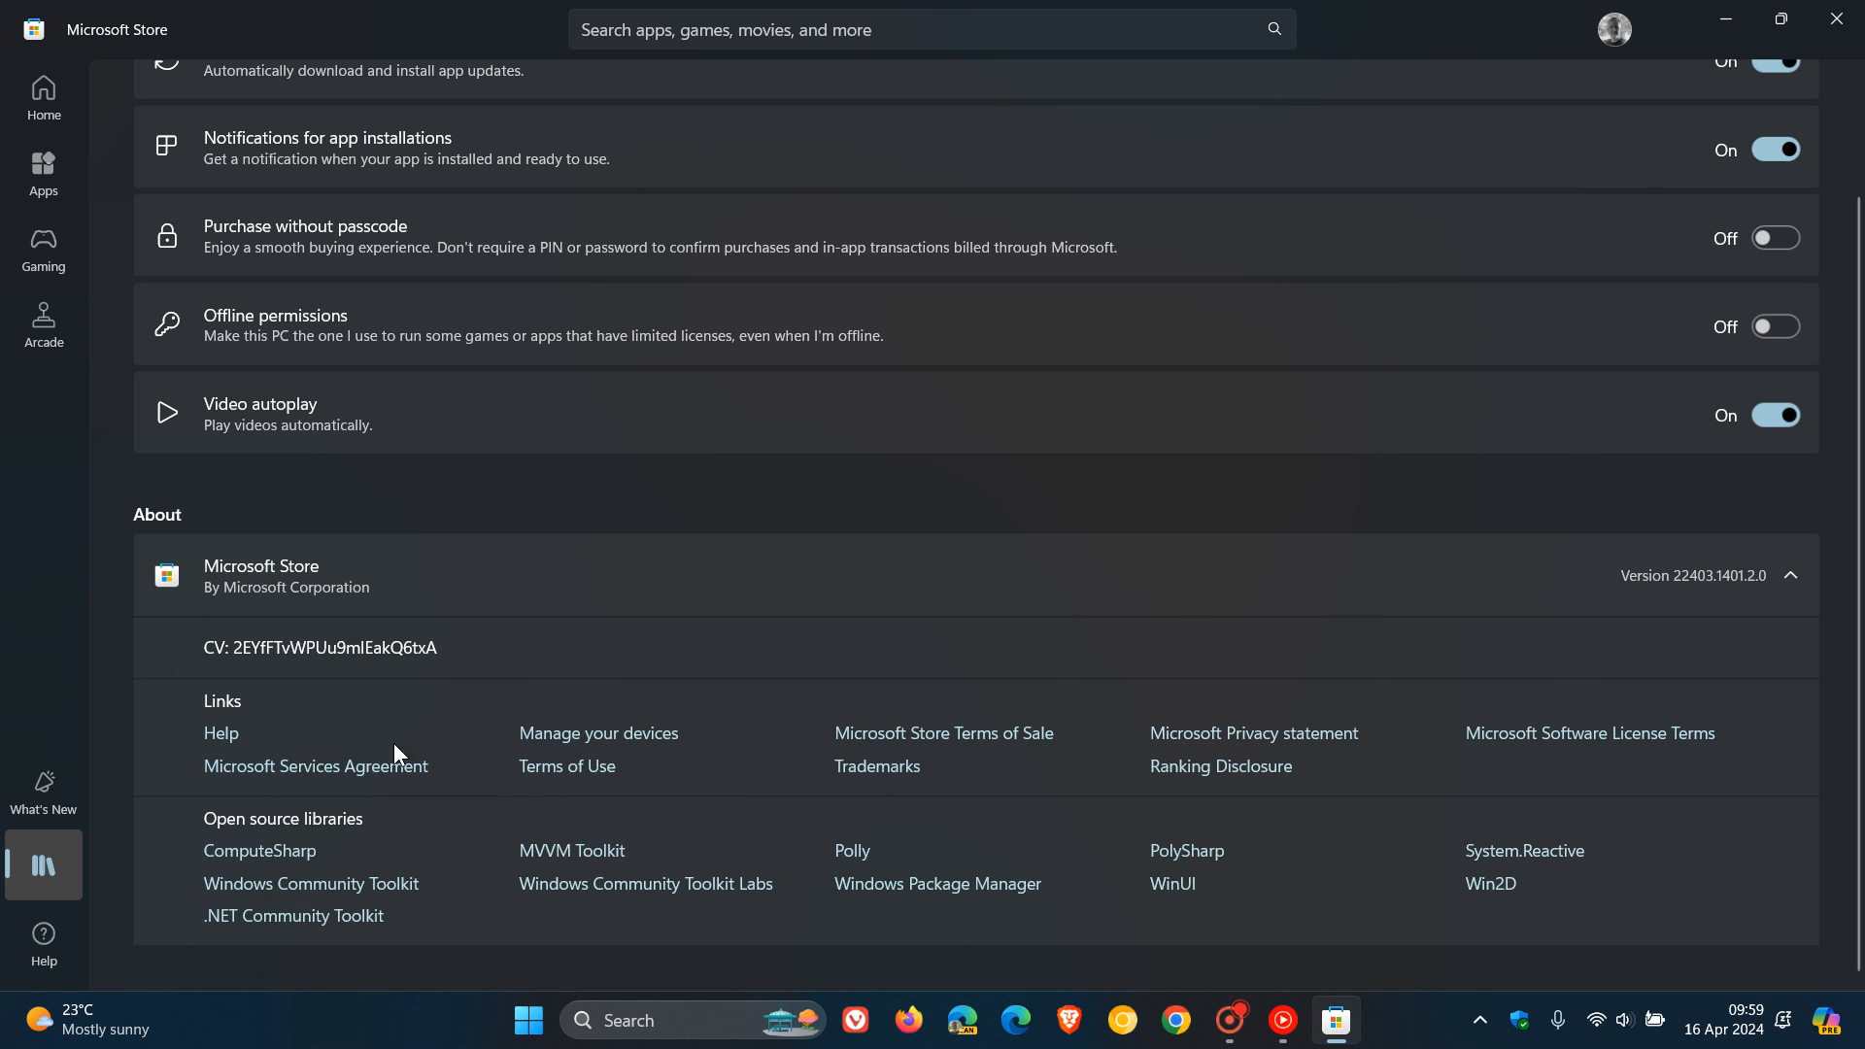
pyautogui.click(43, 95)
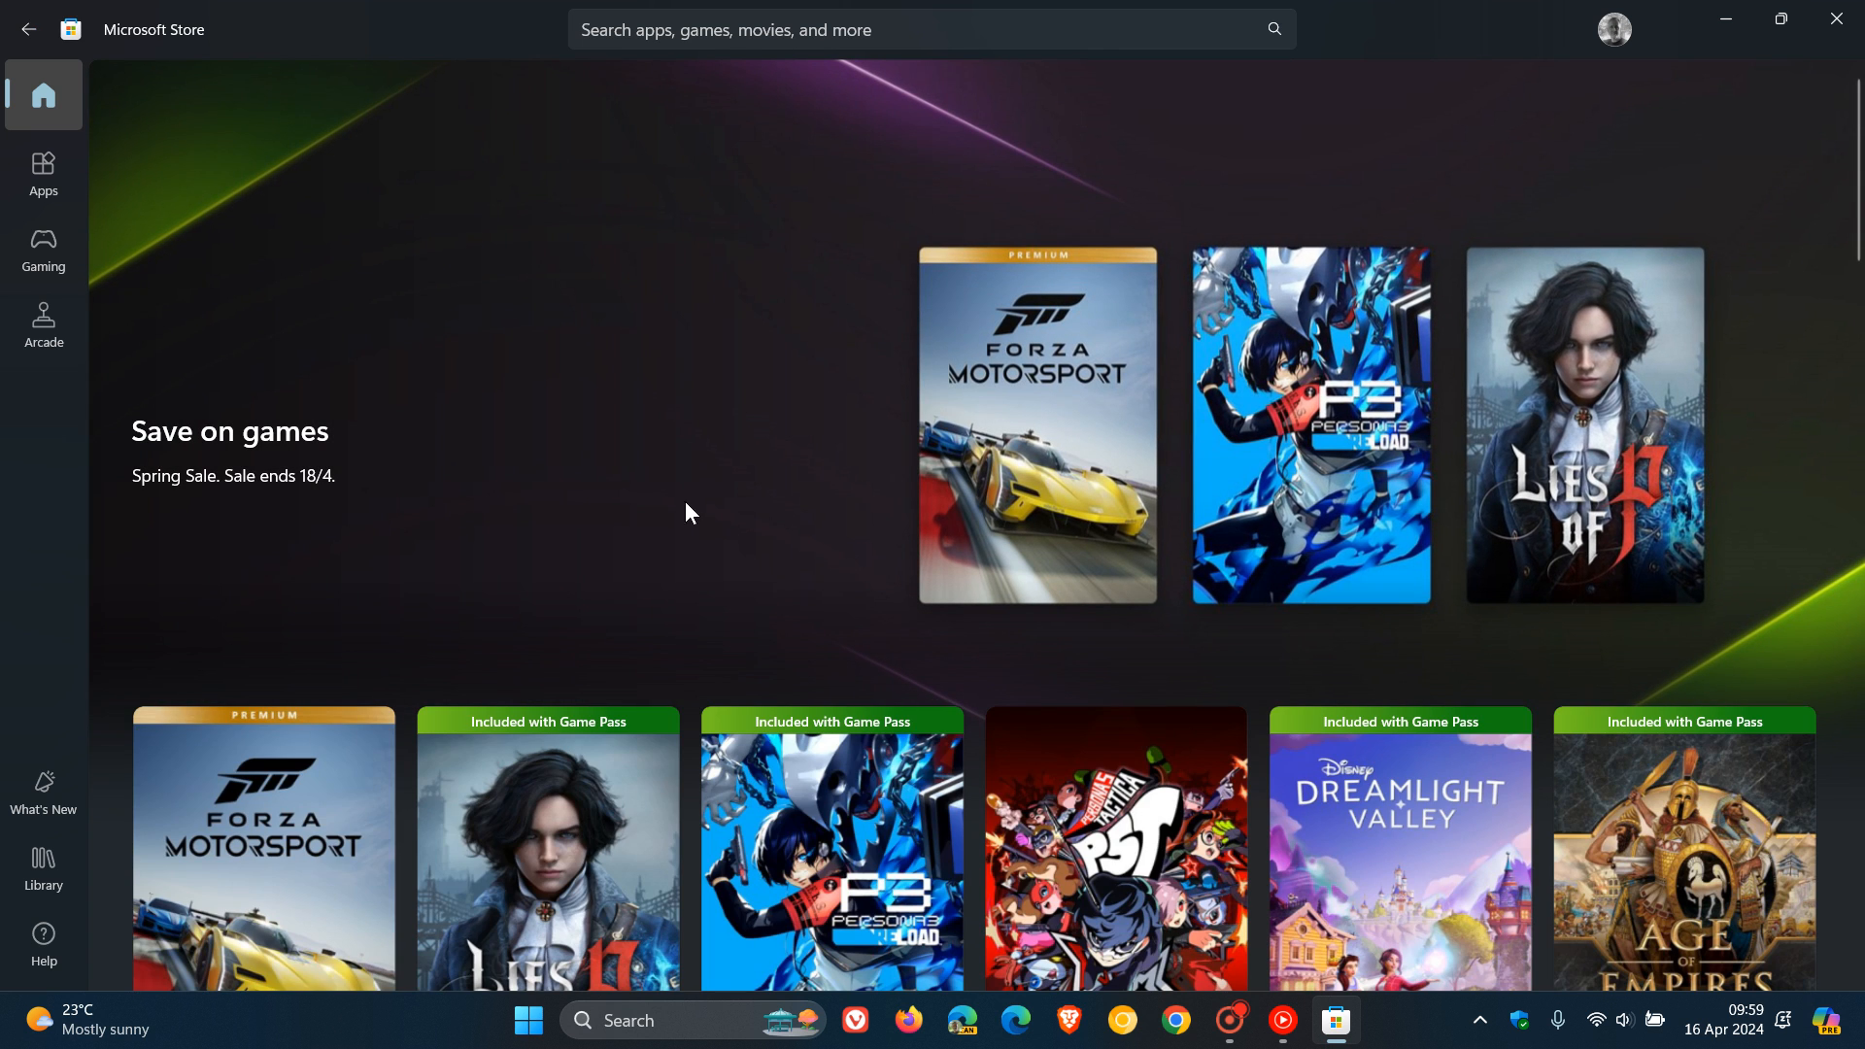
# - Open Forza Motorsport Premium Edition from the Save on games sale details
pyautogui.click(1037, 423)
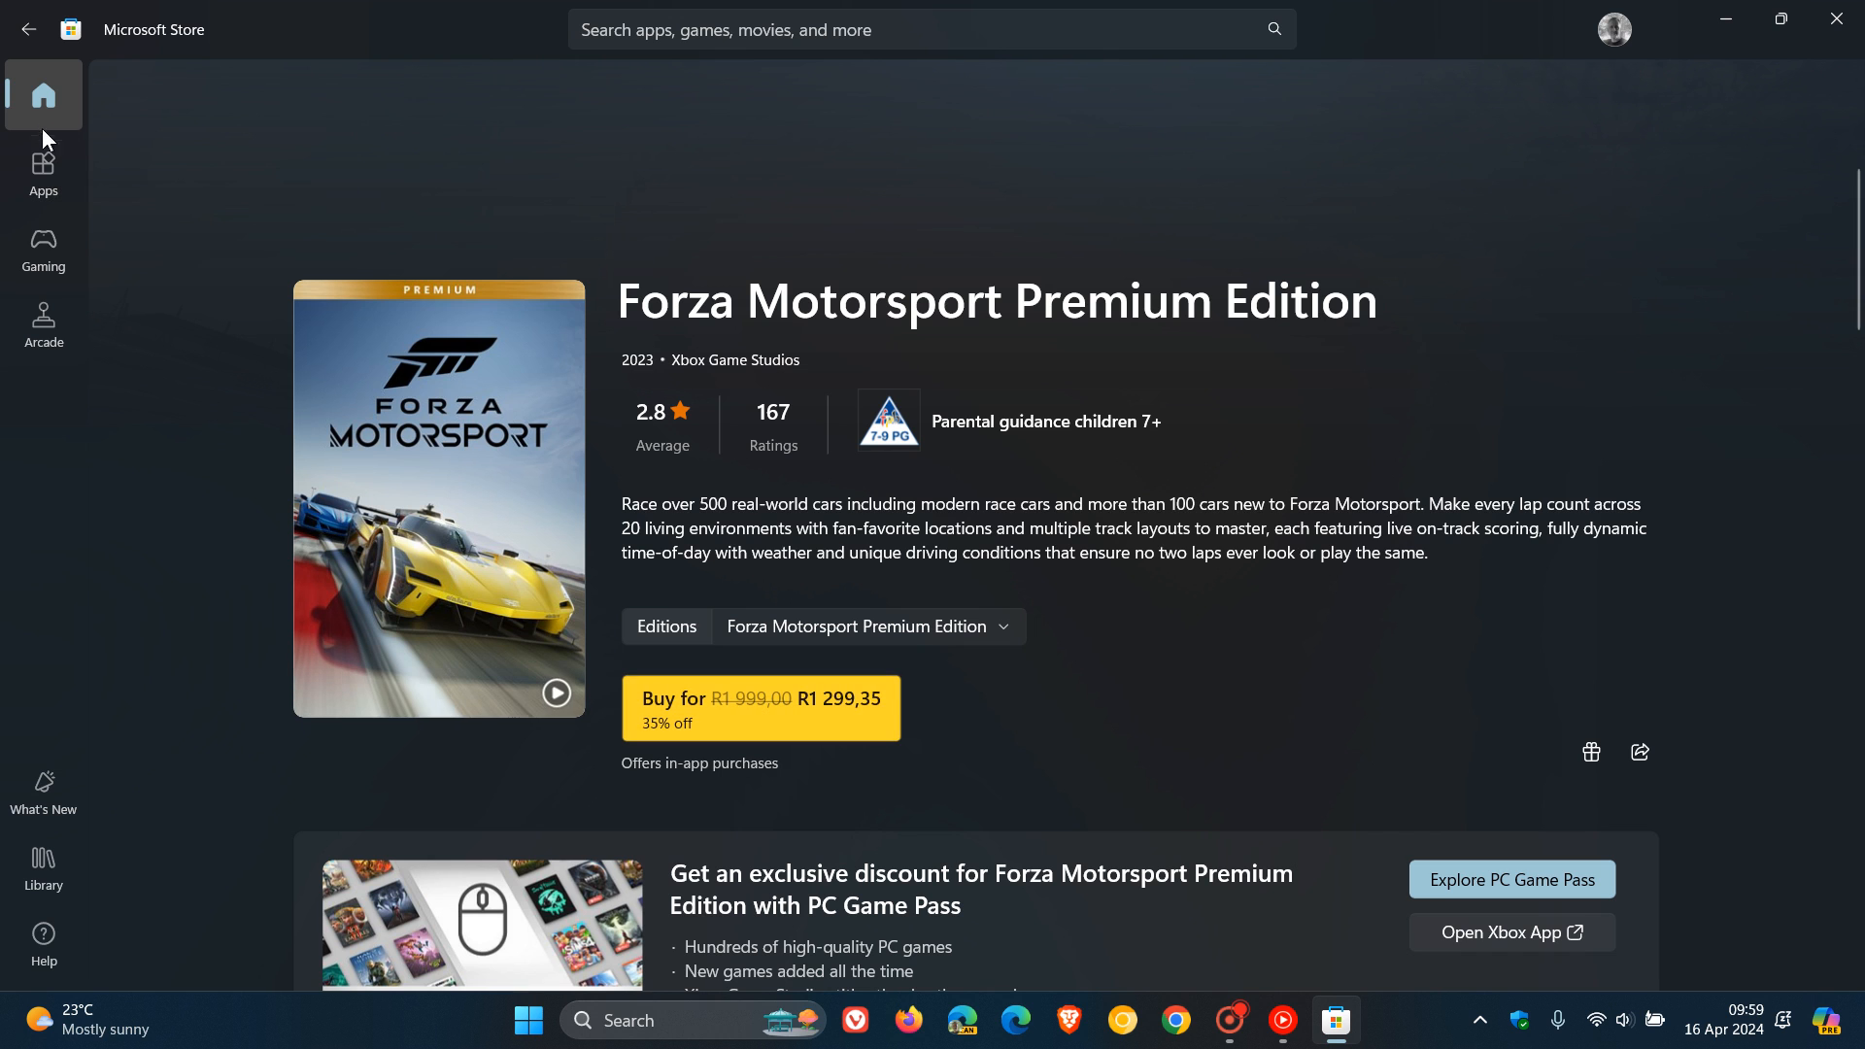
pyautogui.click(43, 95)
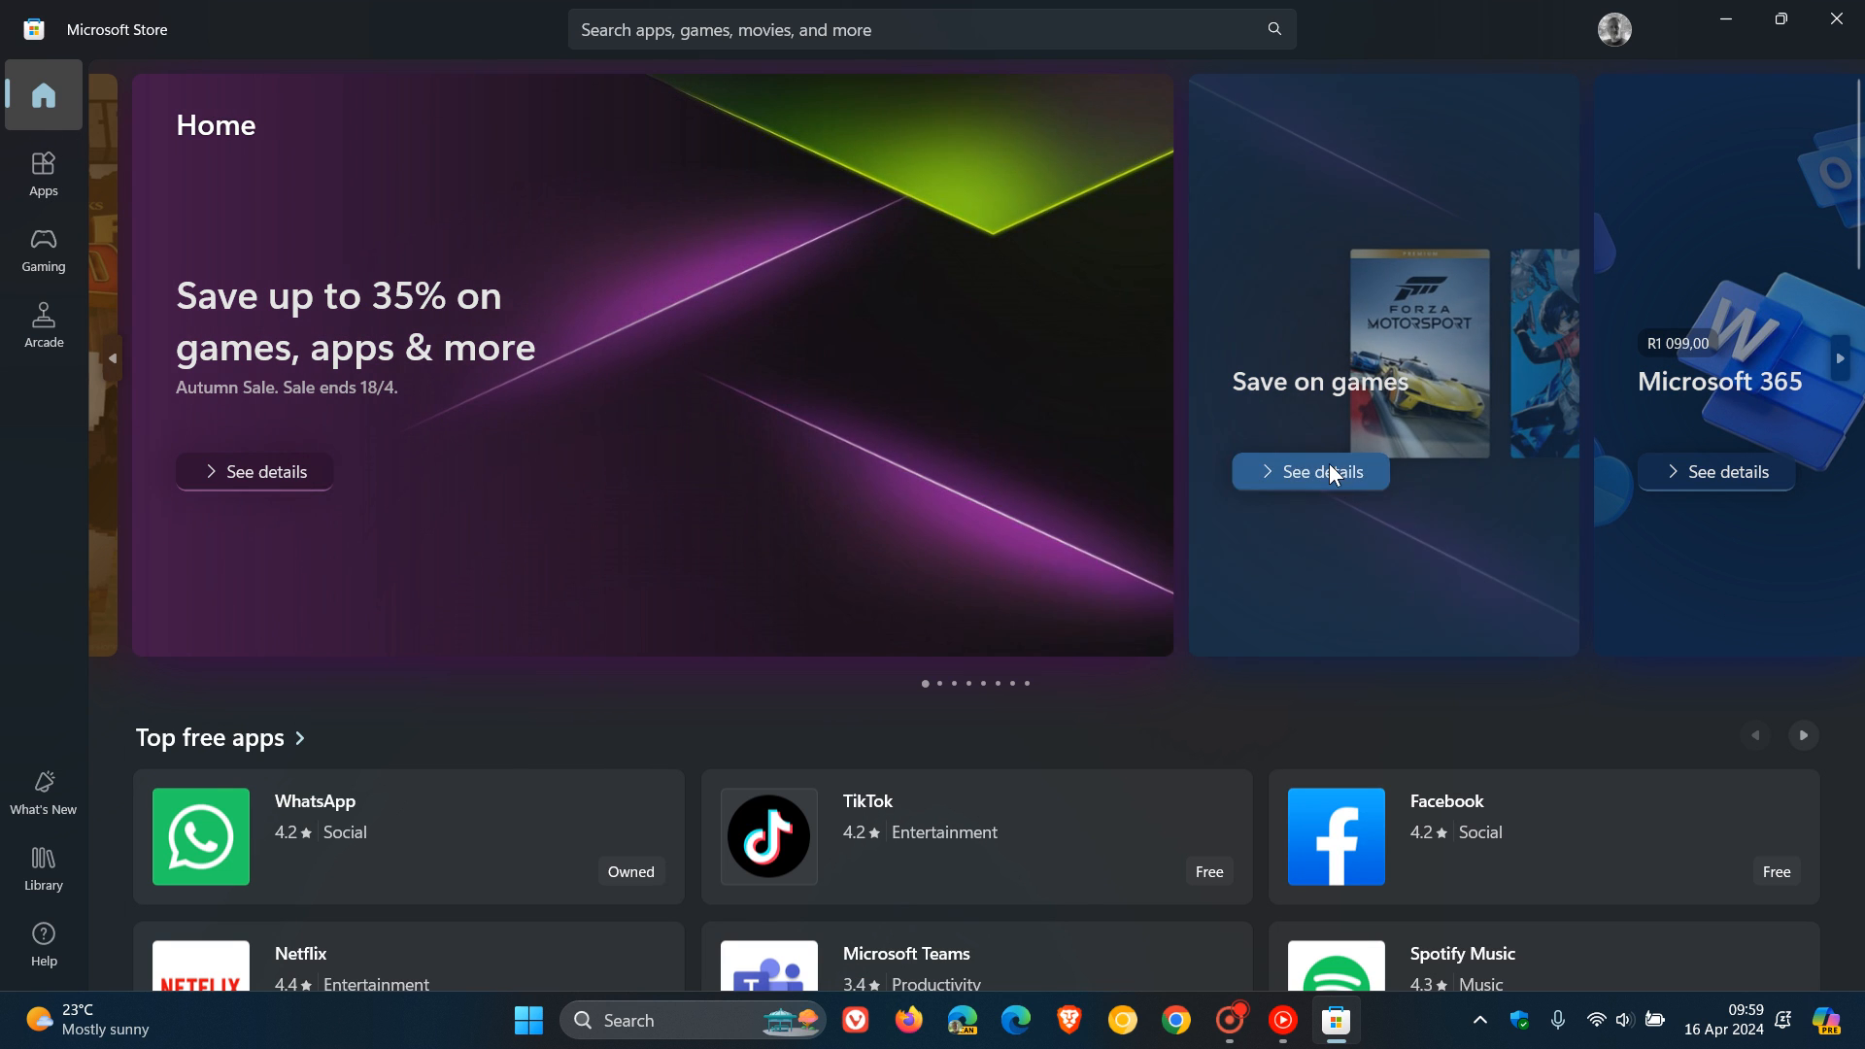
pyautogui.click(1308, 473)
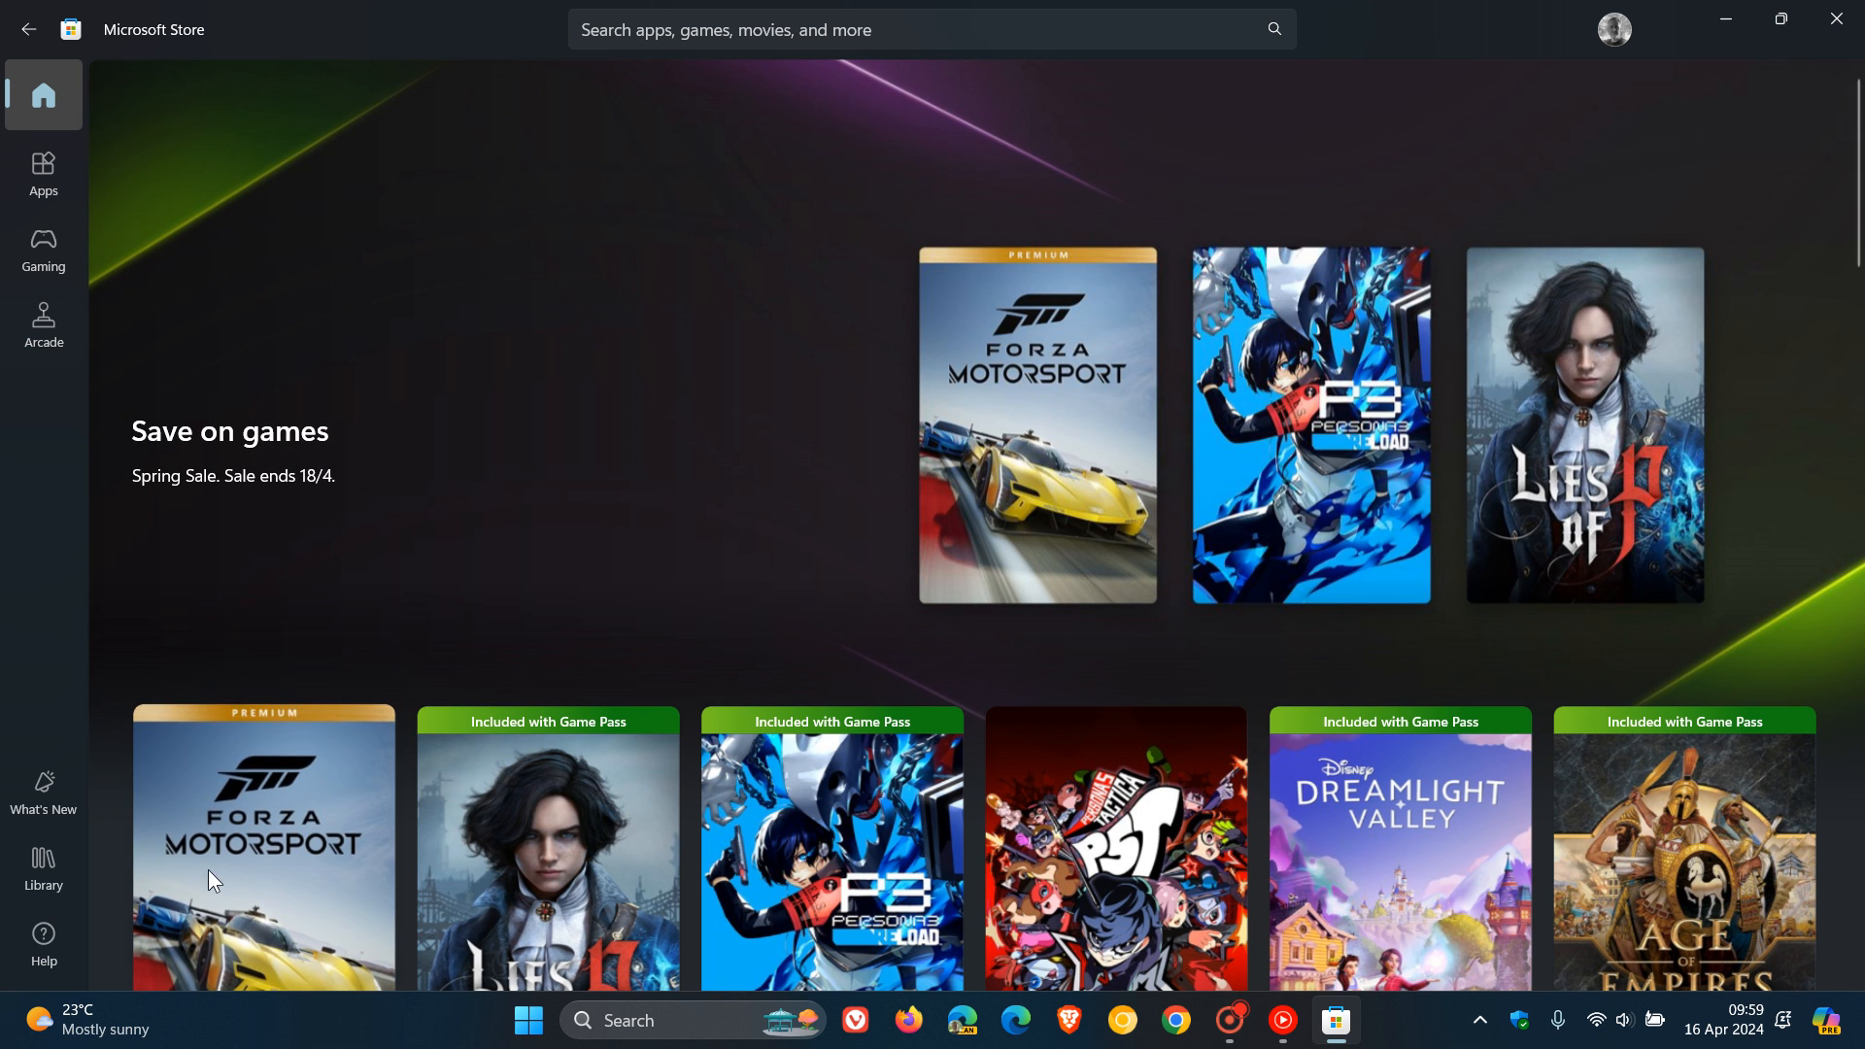
pyautogui.click(264, 845)
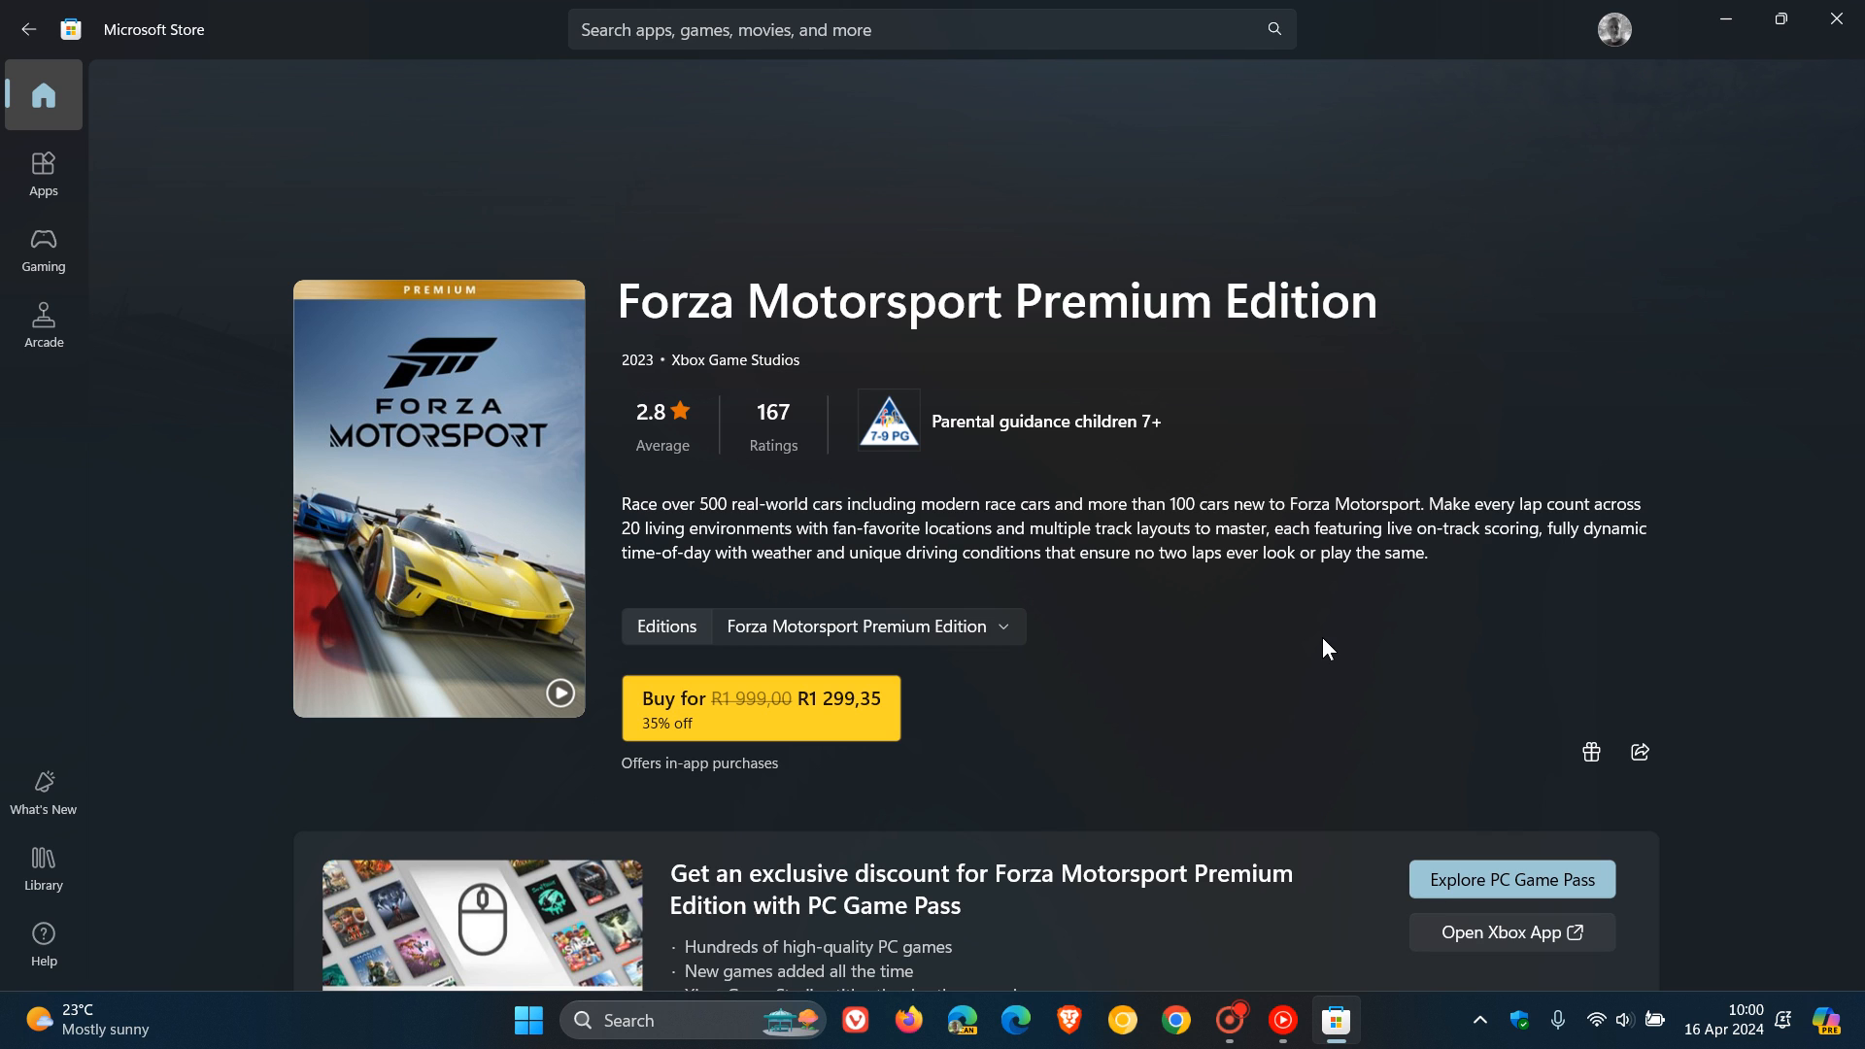
pyautogui.moveTo(43, 863)
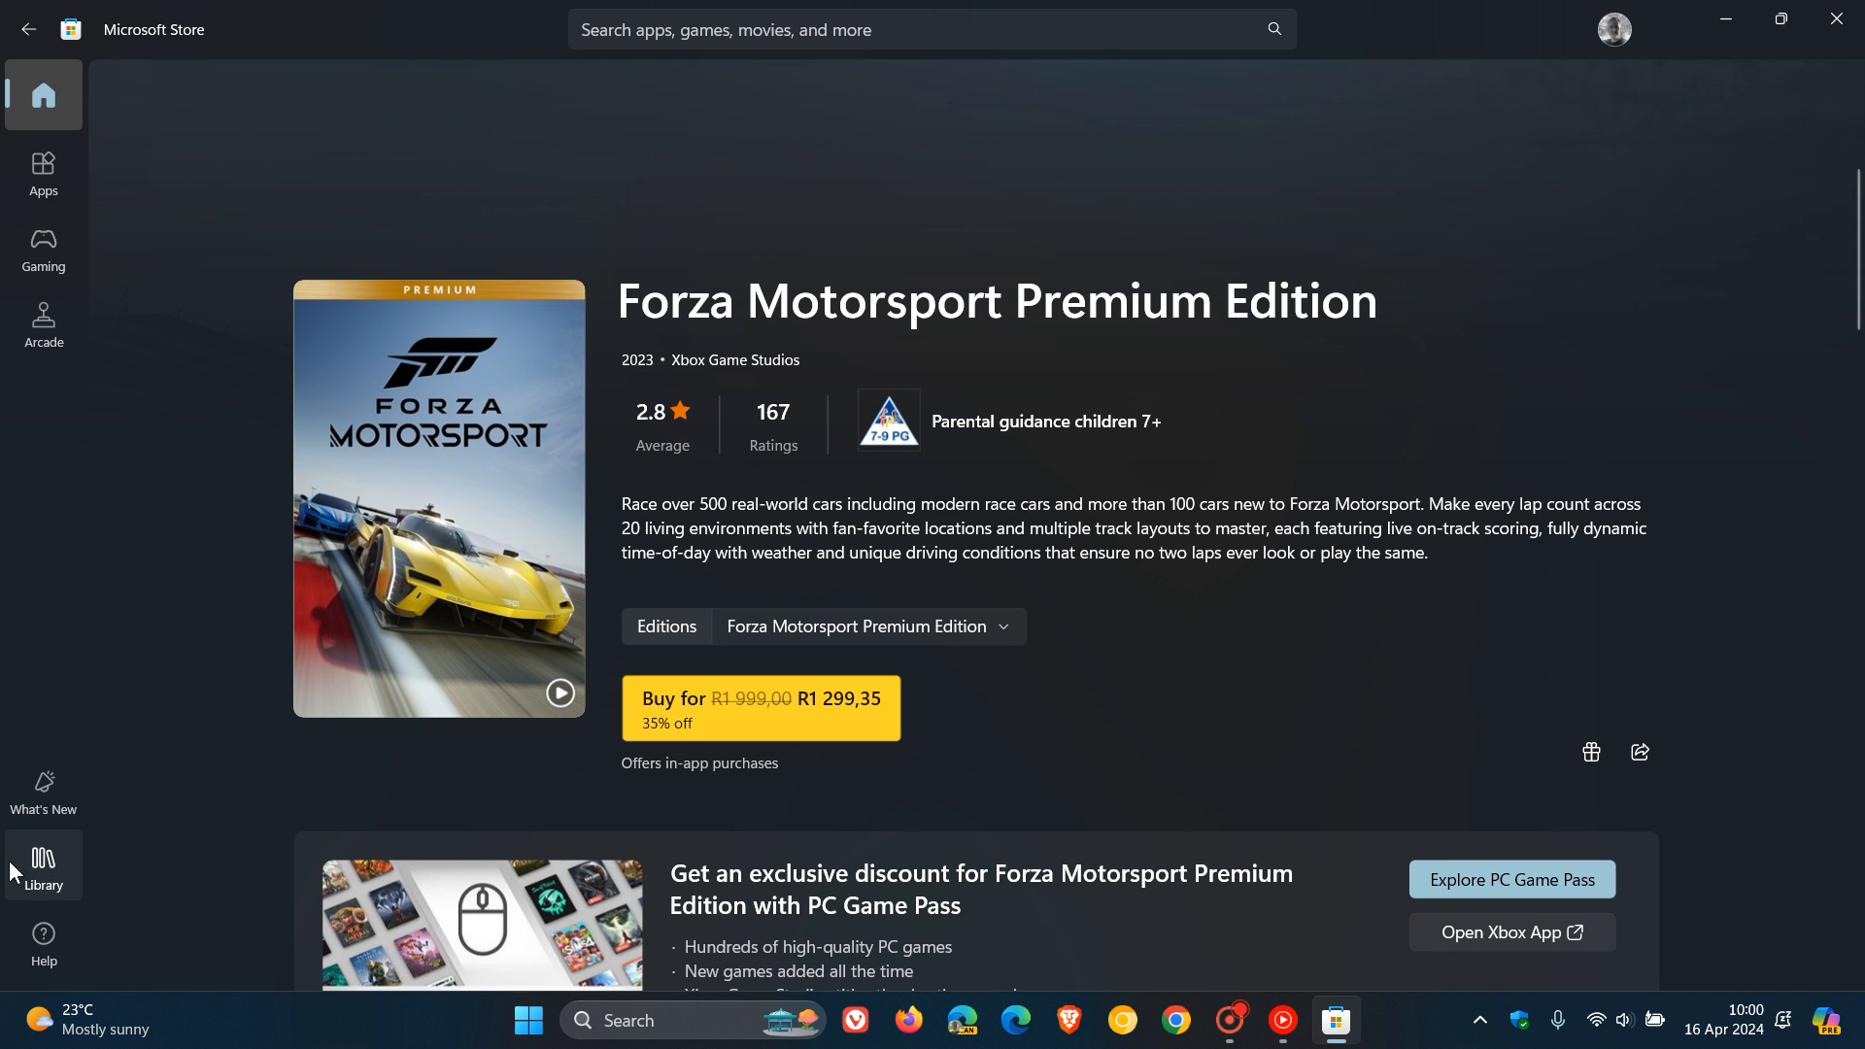
# - Navigate back from the Forza Motorsport page toward the WhatsApp store page
pyautogui.click(44, 95)
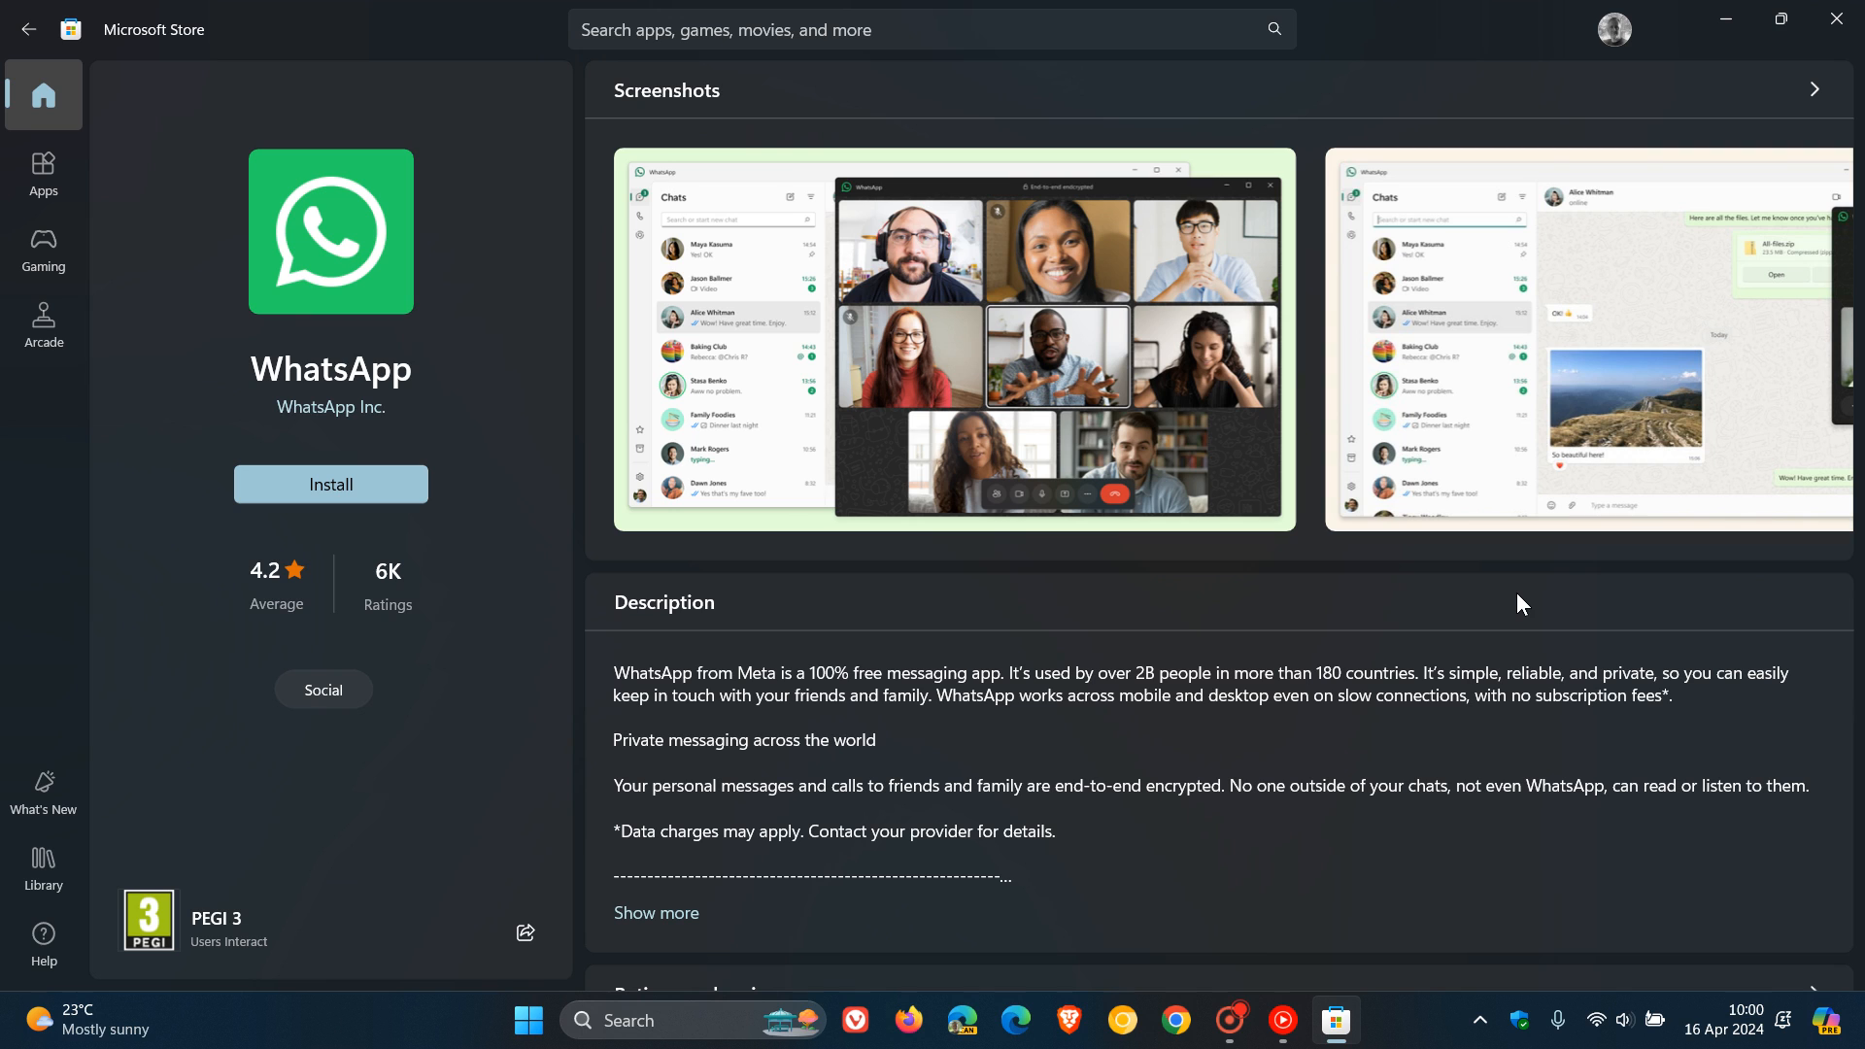
pyautogui.moveTo(93, 894)
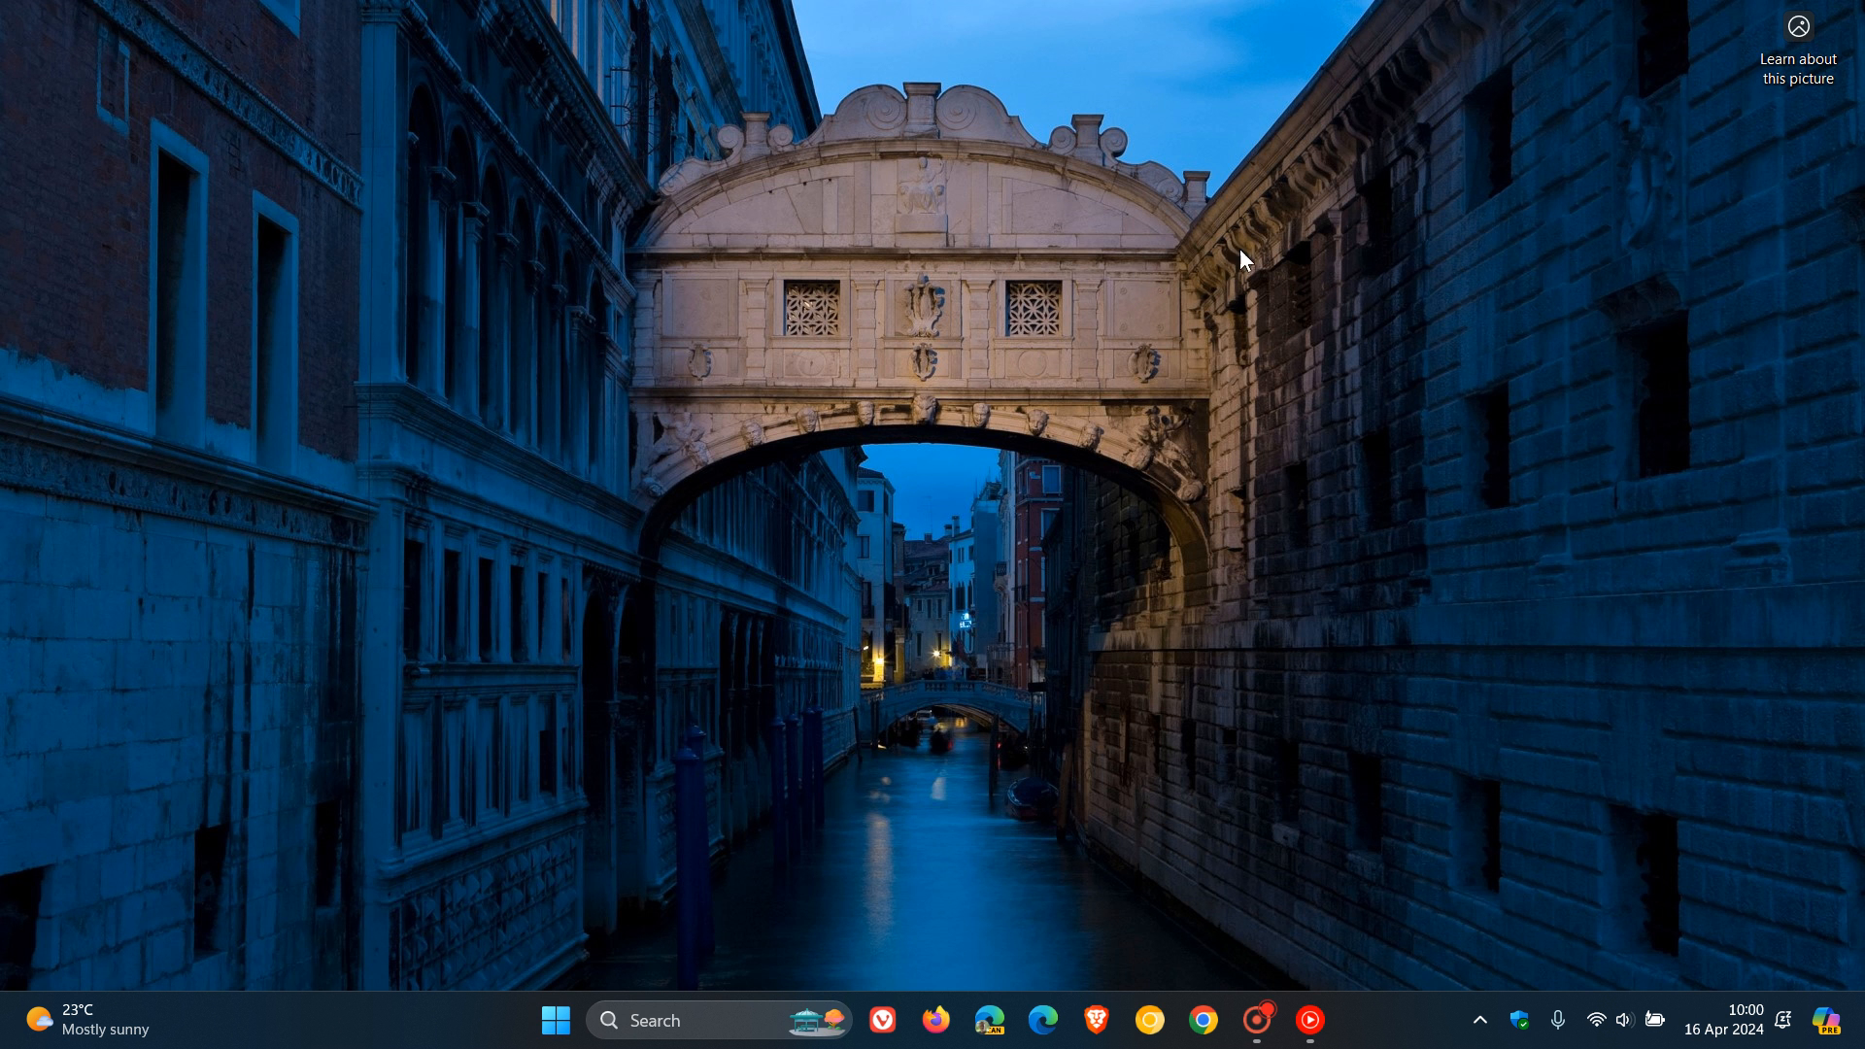
pyautogui.moveTo(1180, 244)
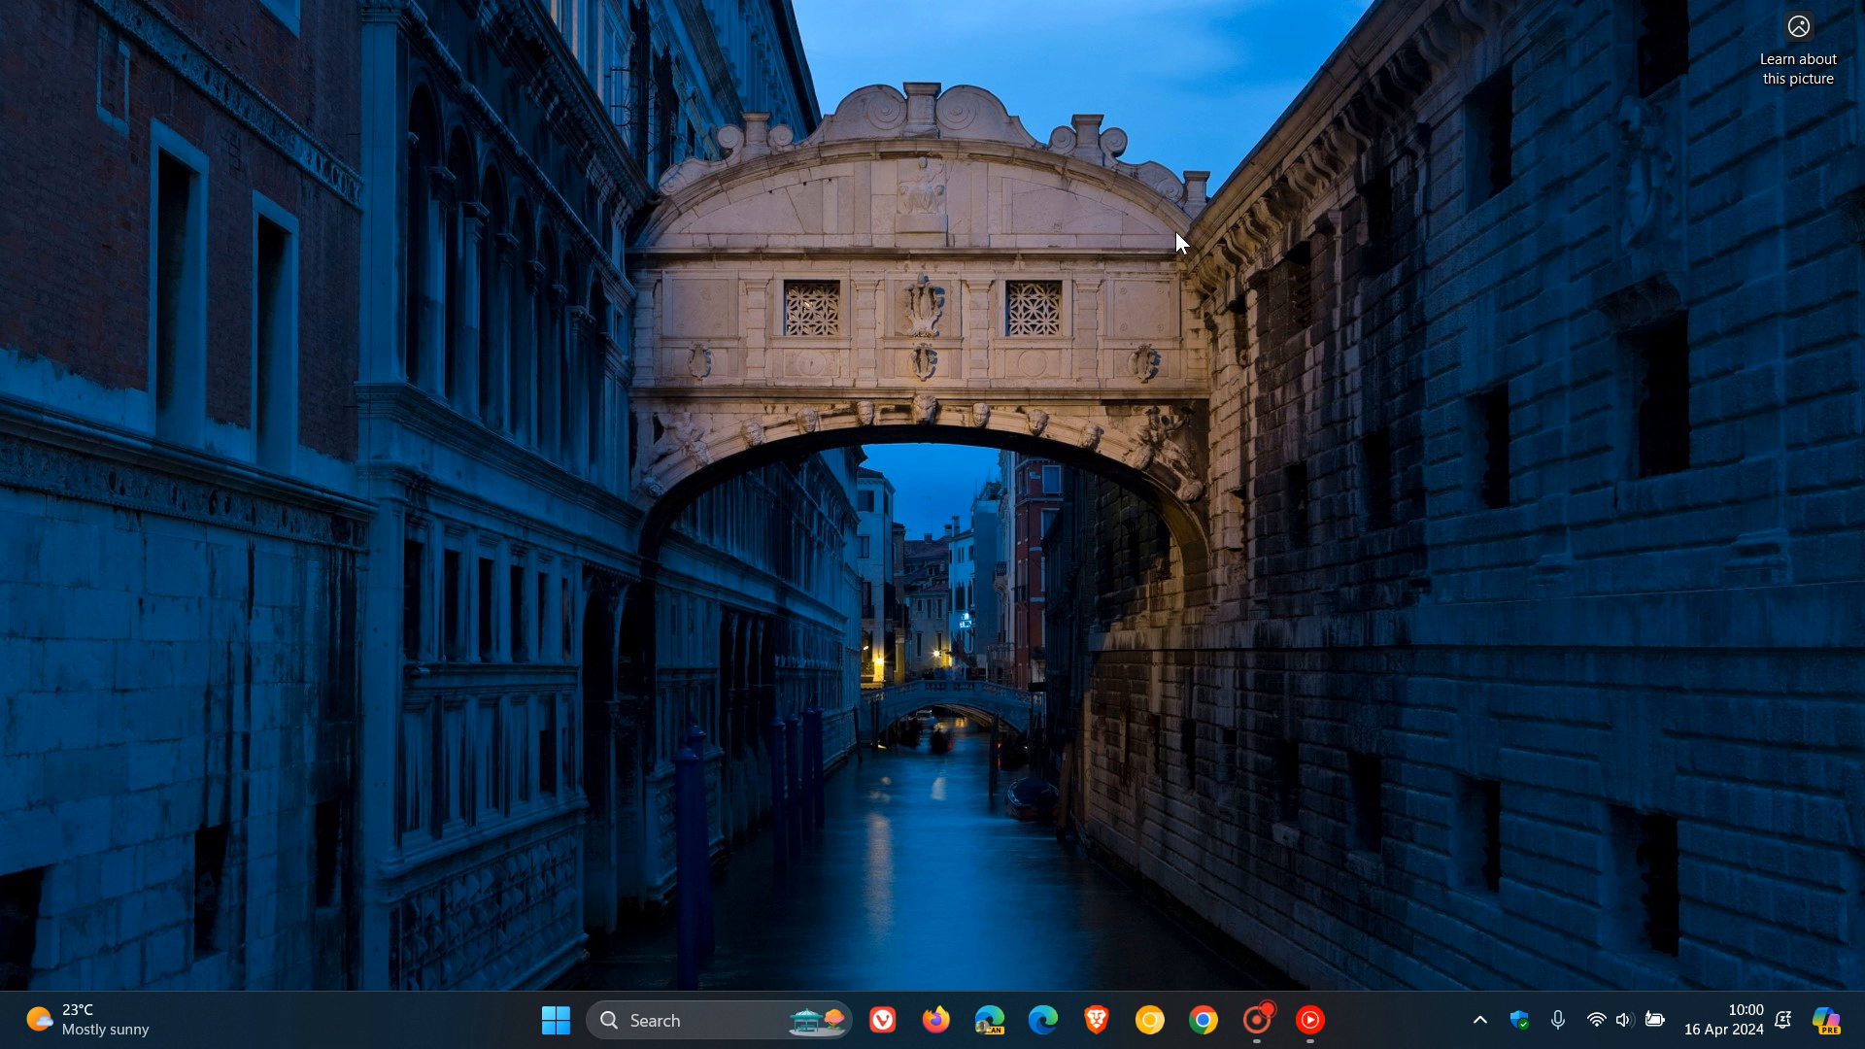